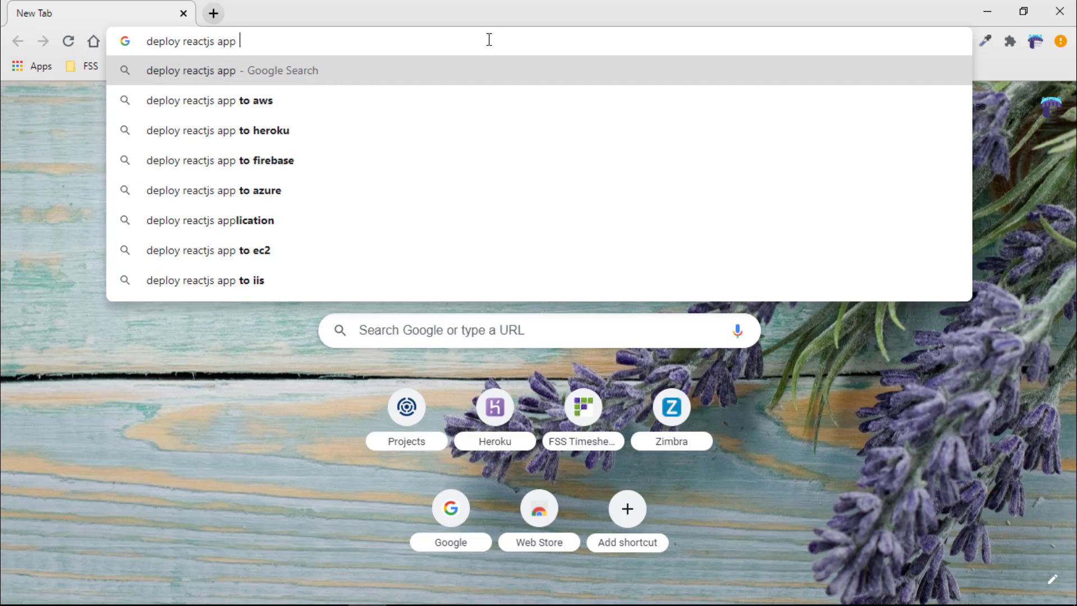
- Search Google for 'deploy reactjs app to heroku' from the address bar suggestion
left_click(215, 130)
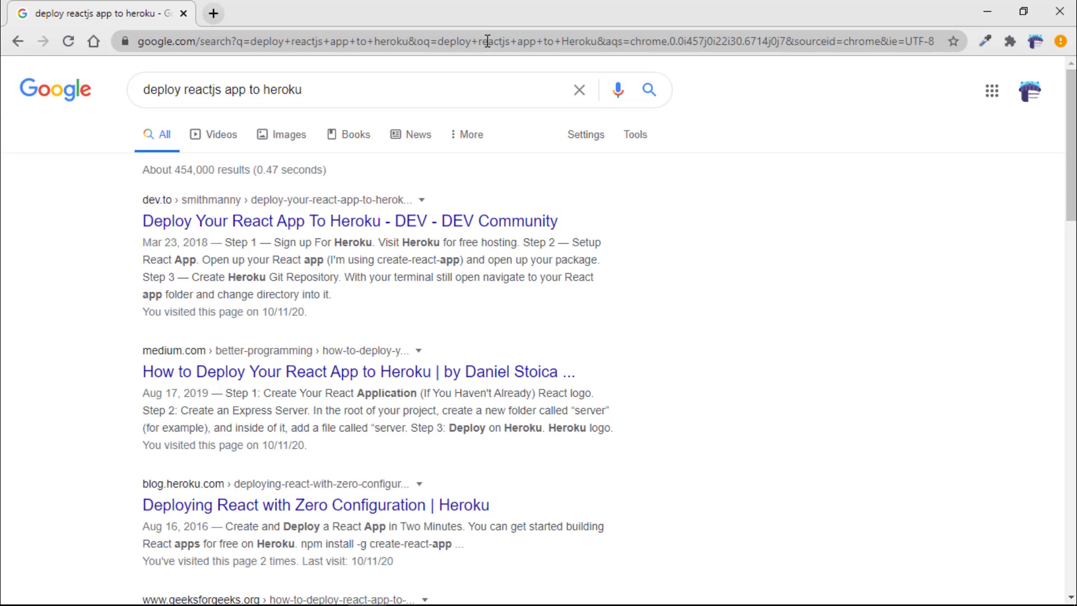
left_click(315, 505)
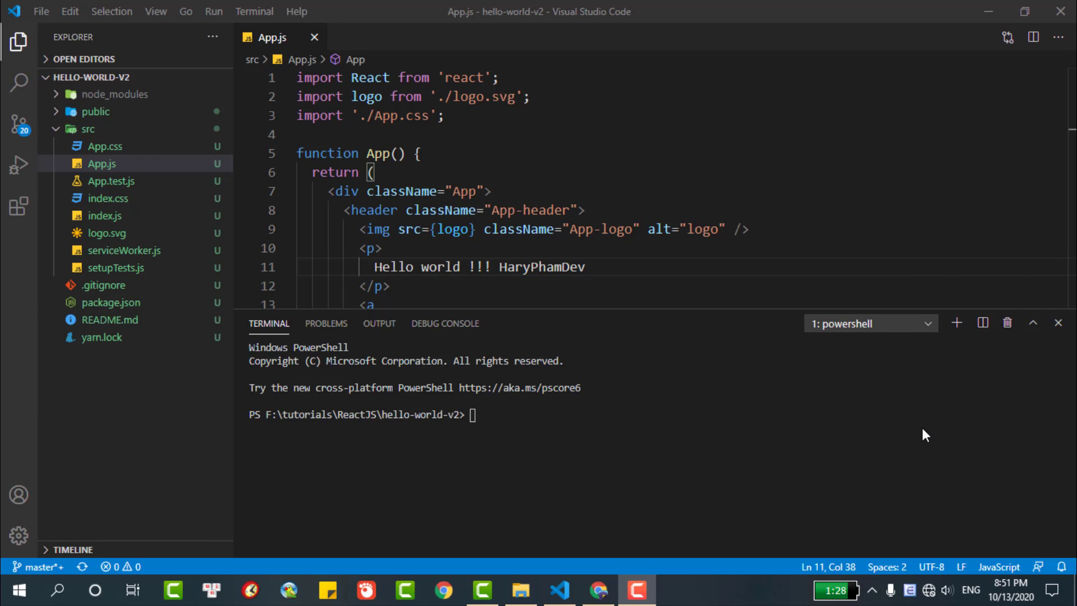
- Run npm start in the terminal and view the app at localhost:3000 in Chrome
type("npm")
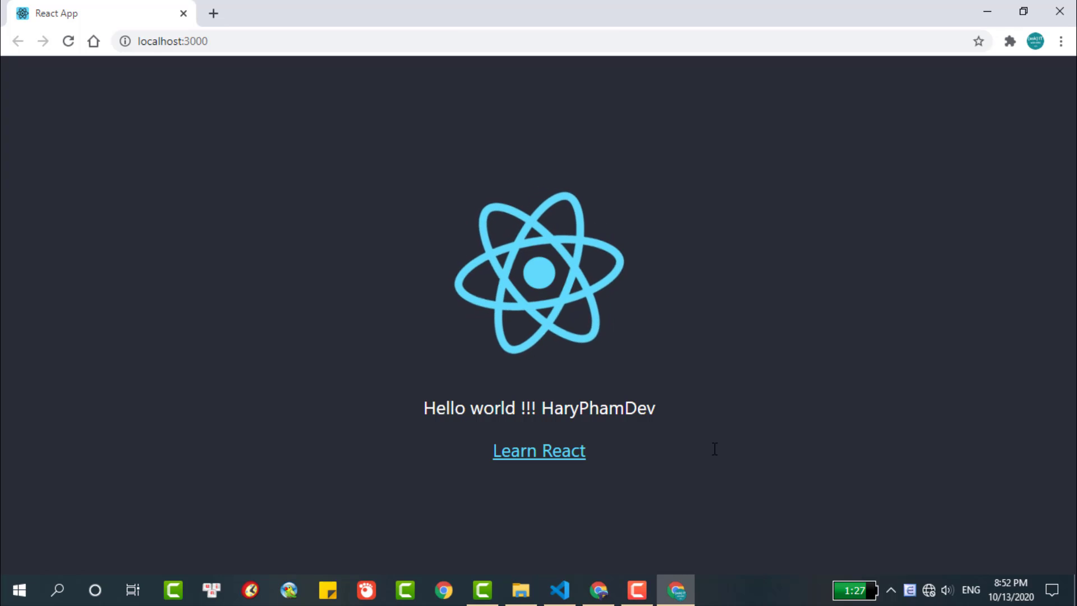
mouse_move(307, 136)
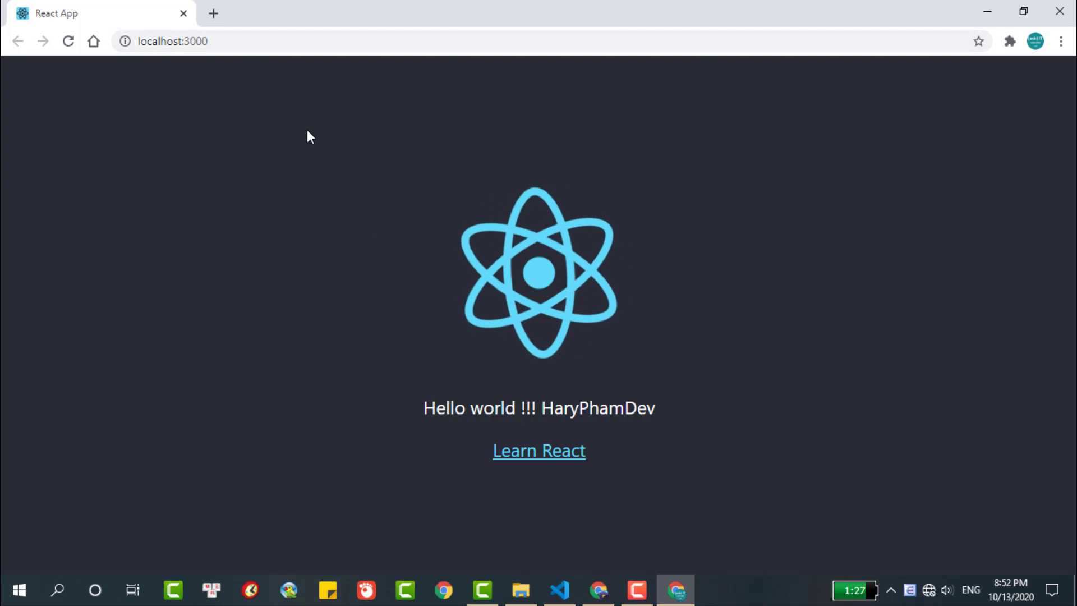
left_click(213, 14)
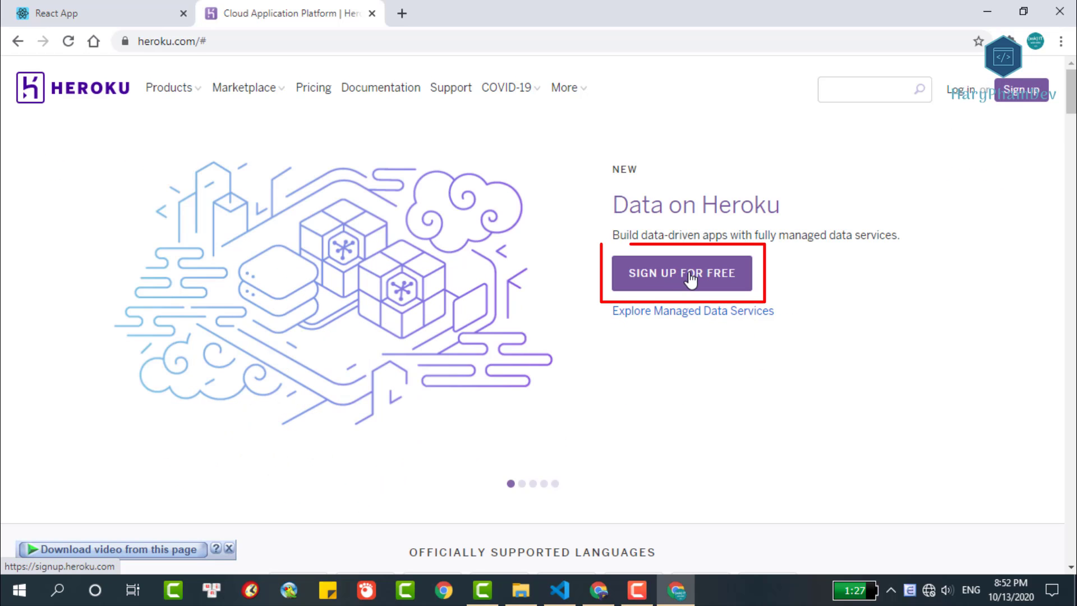
- Show Heroku's free sign-up form and scroll through its fields to 'Create free account'
left_click(682, 272)
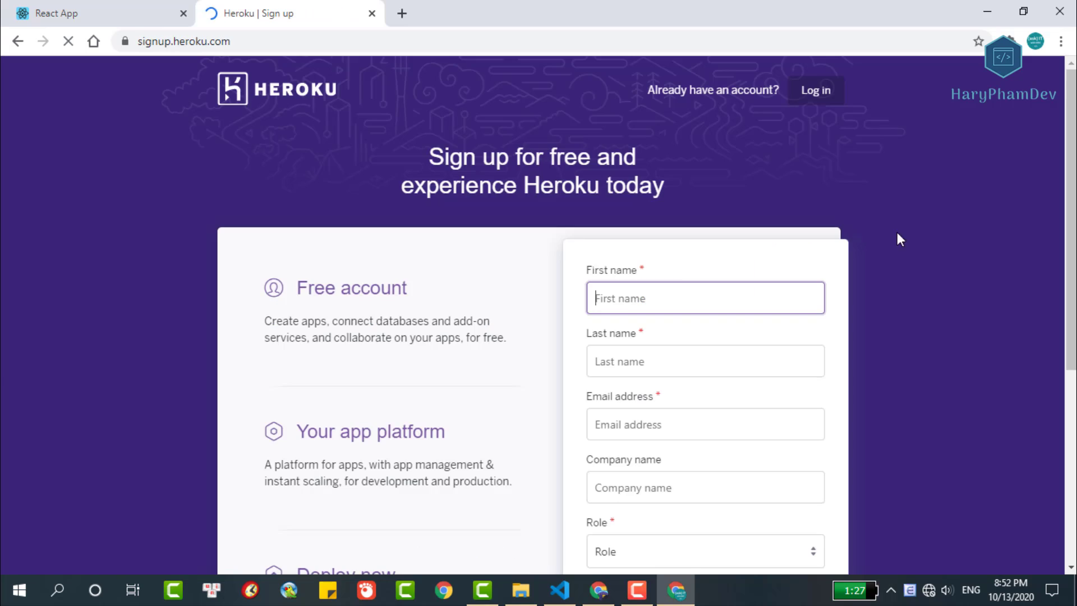
scroll("down", 3)
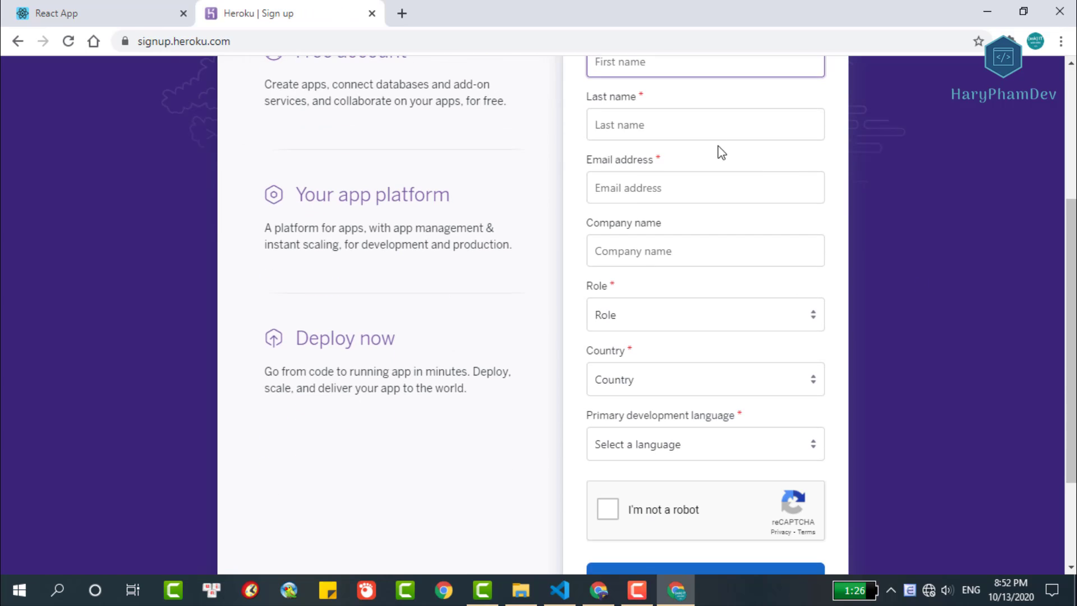
left_click(704, 251)
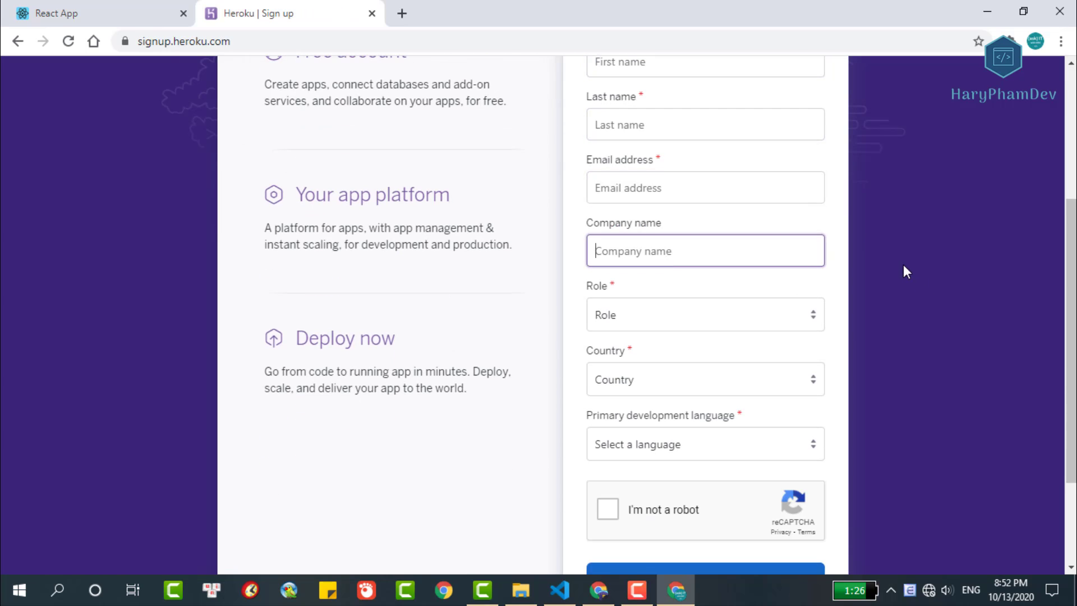
scroll("down", 3)
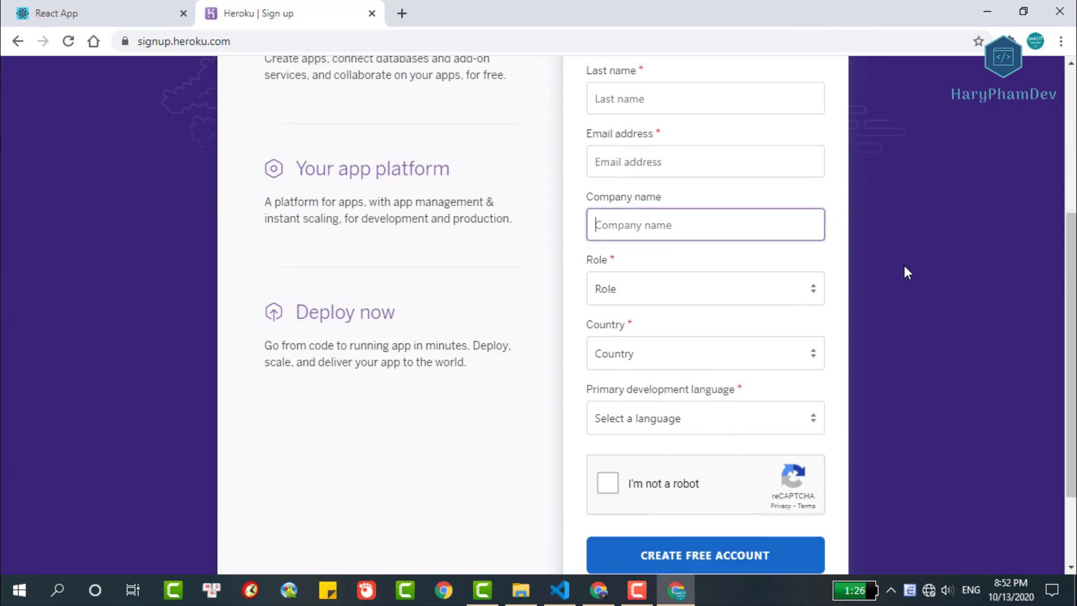
scroll("down", 3)
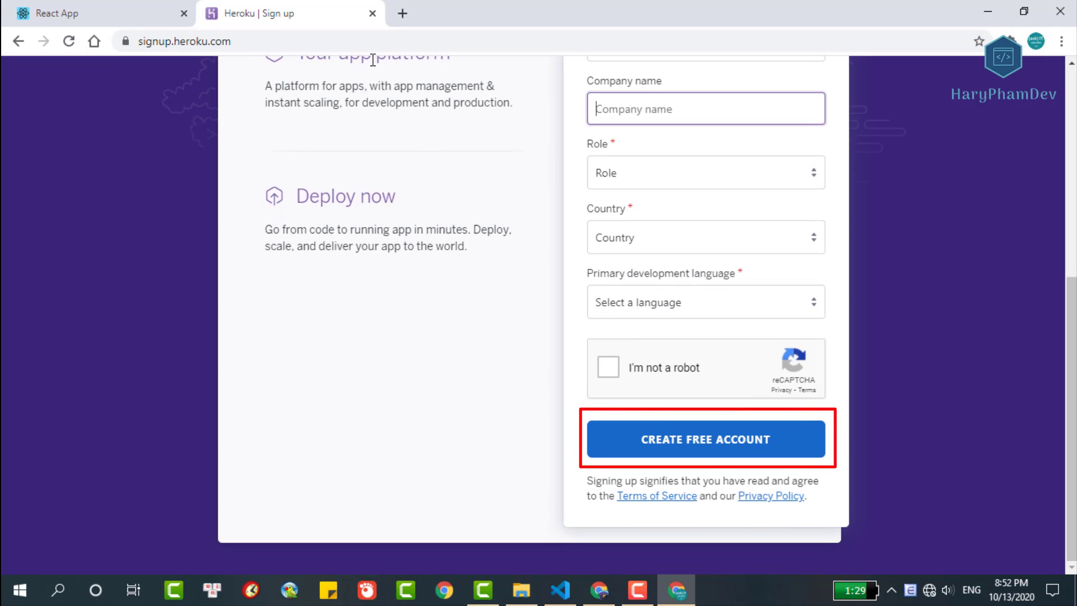
mouse_move(395, 44)
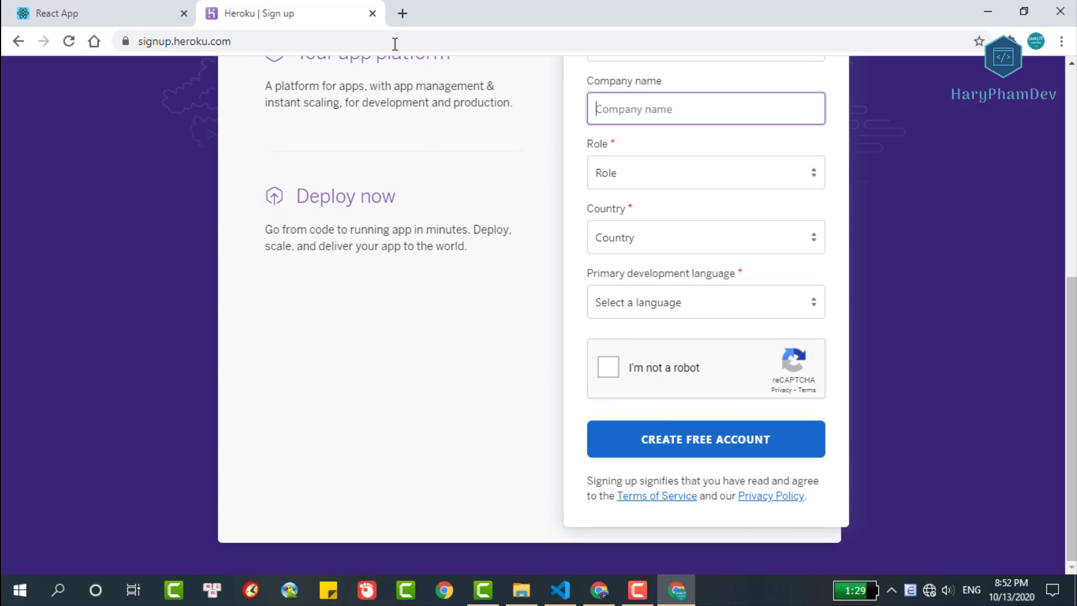
- Search Google for downloading the Heroku CLI
type("download heroku cli")
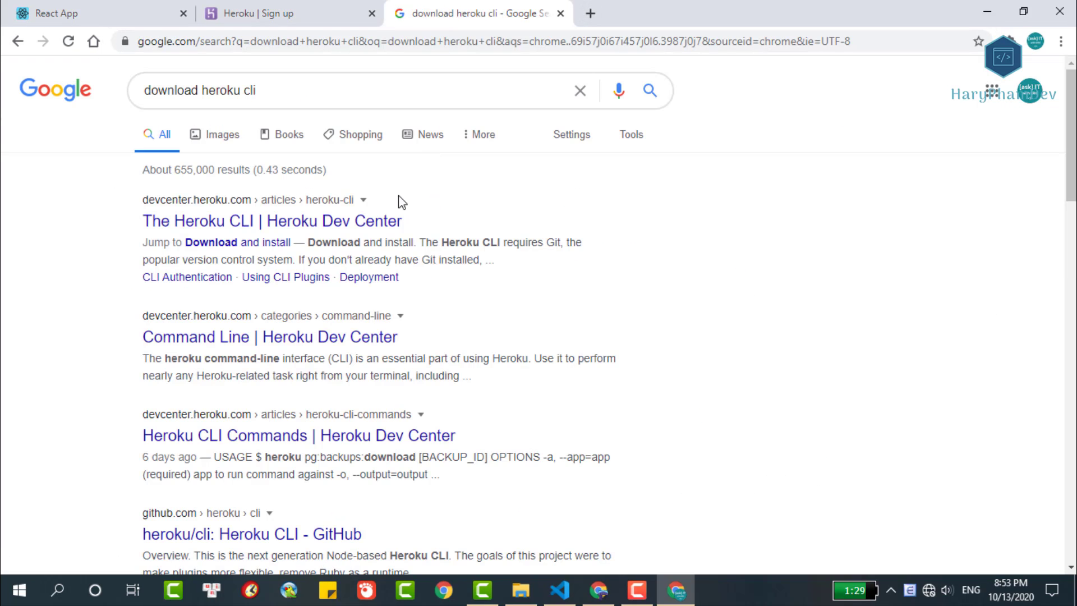
- View the Heroku CLI Dev Center article's 'Download and install' instructions
left_click(271, 221)
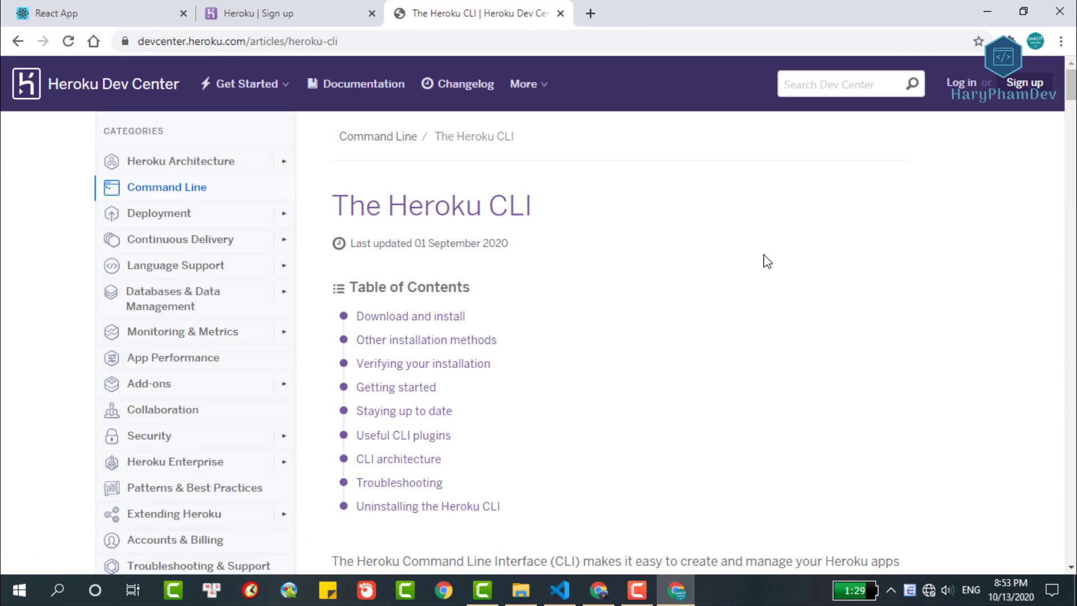
mouse_move(431, 331)
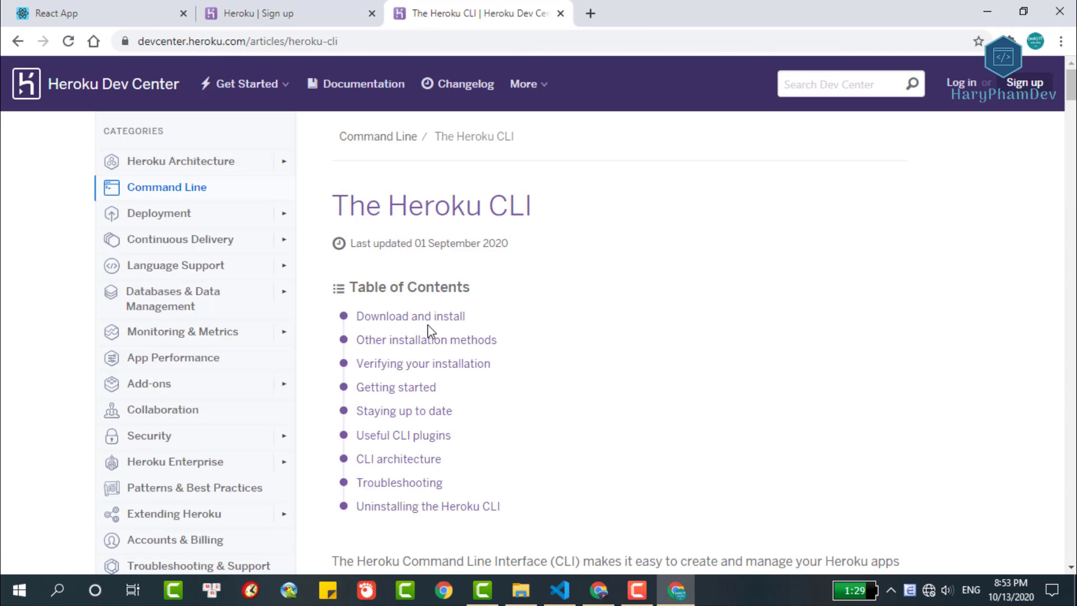
left_click(411, 316)
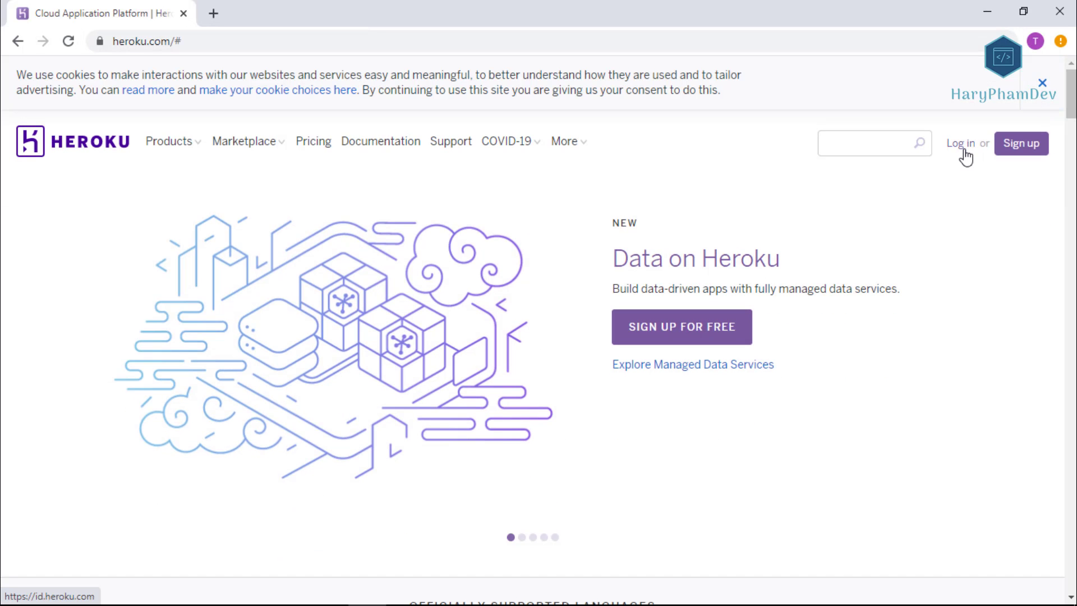
- Log in to Heroku to reach the personal apps dashboard
left_click(963, 144)
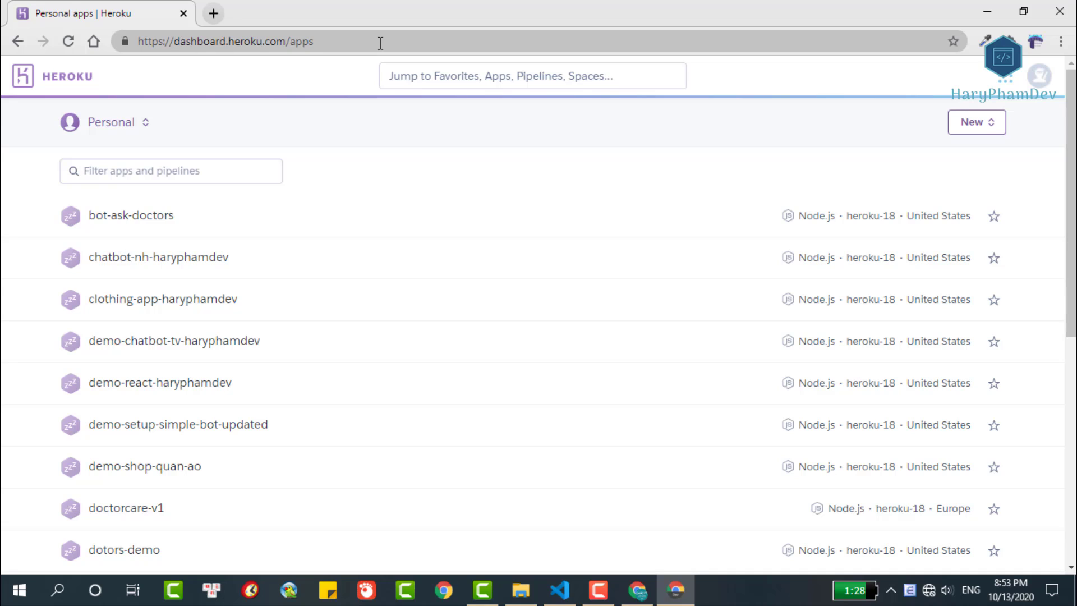
mouse_move(993, 140)
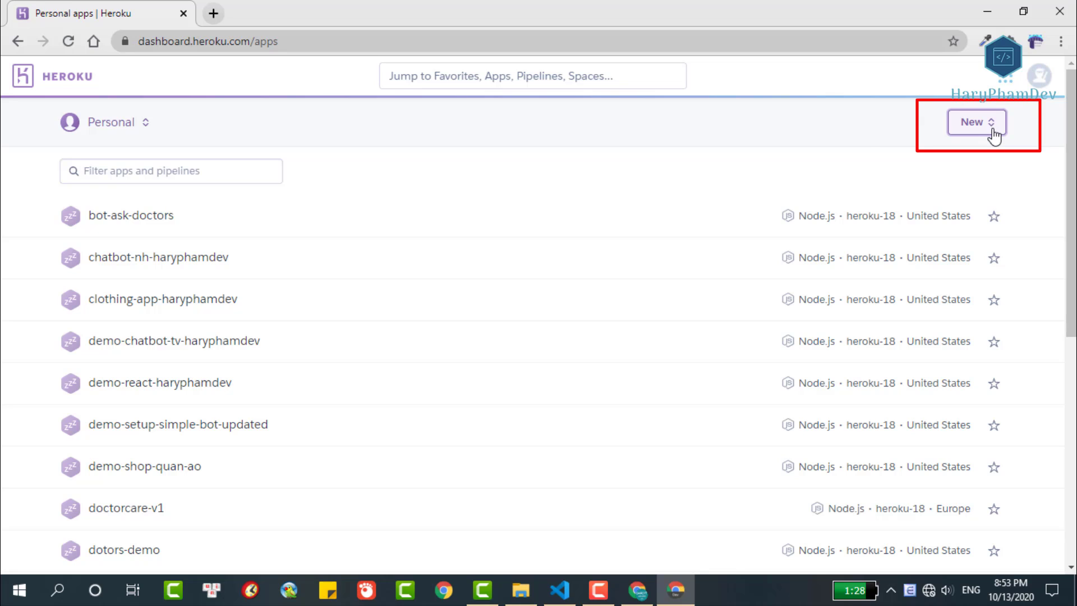
- Create a new Heroku app named demo-reactjs-haryphamdev-2 in the United States region
left_click(976, 121)
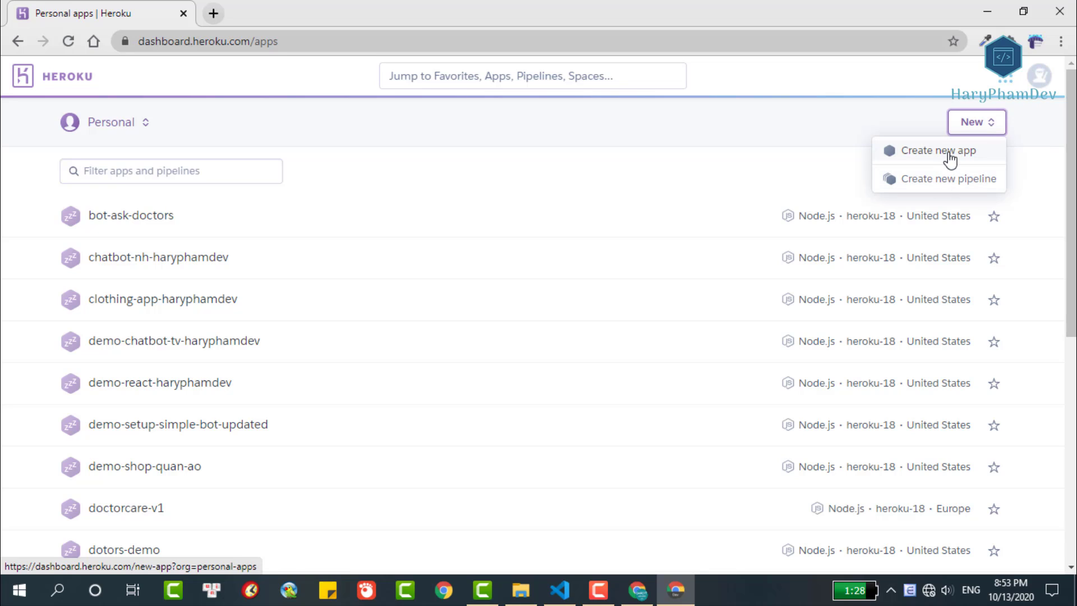
left_click(940, 150)
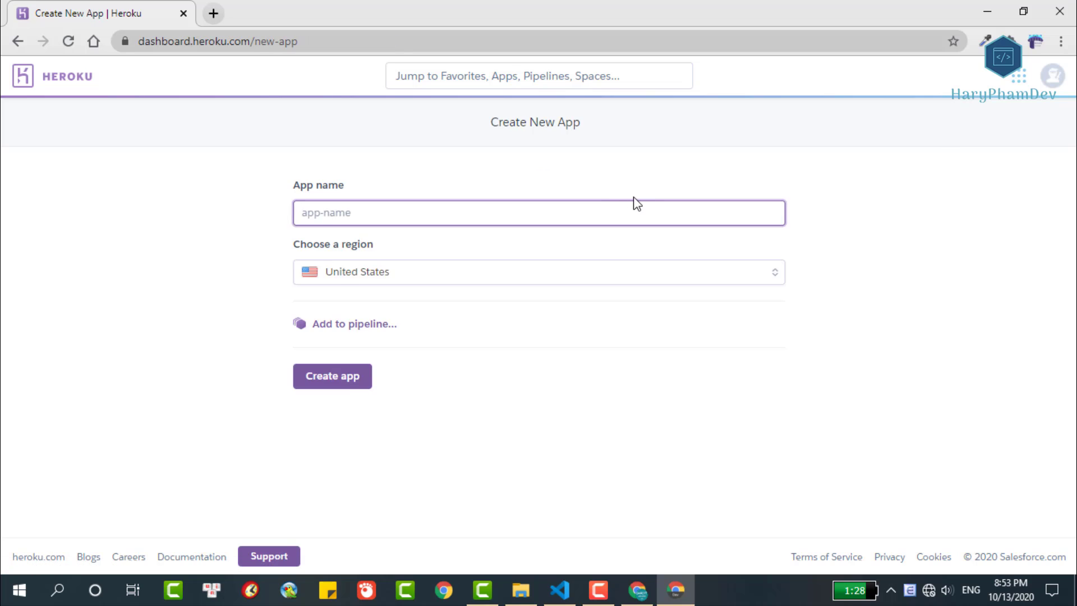
type("demo-react")
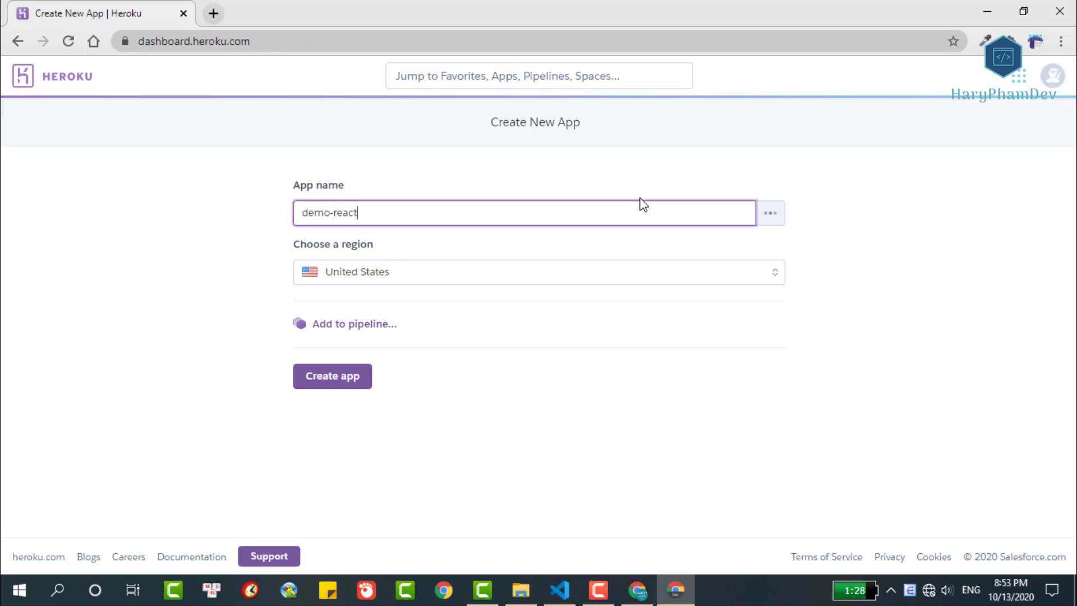
type("js-haryphamdev-2")
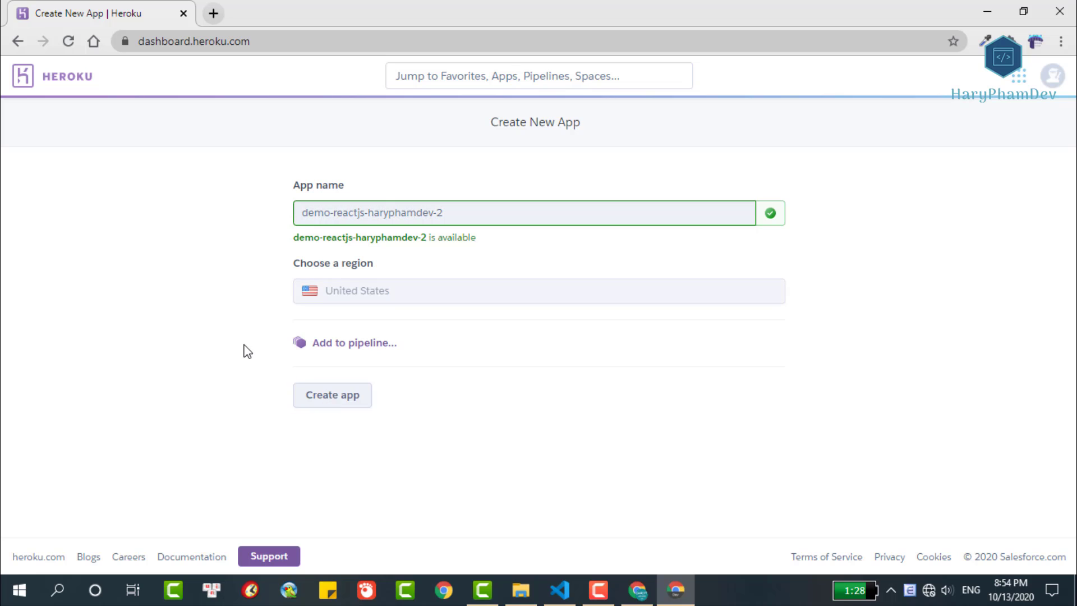
left_click(333, 395)
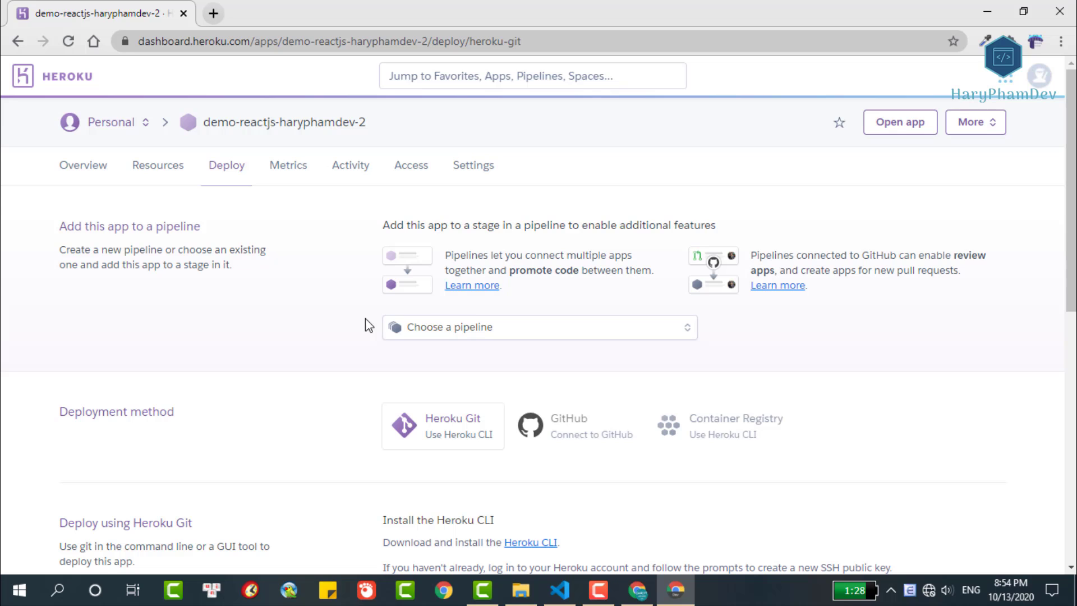
- Review the Heroku Git deploy steps and select the 'heroku login' instruction
scroll("down", 3)
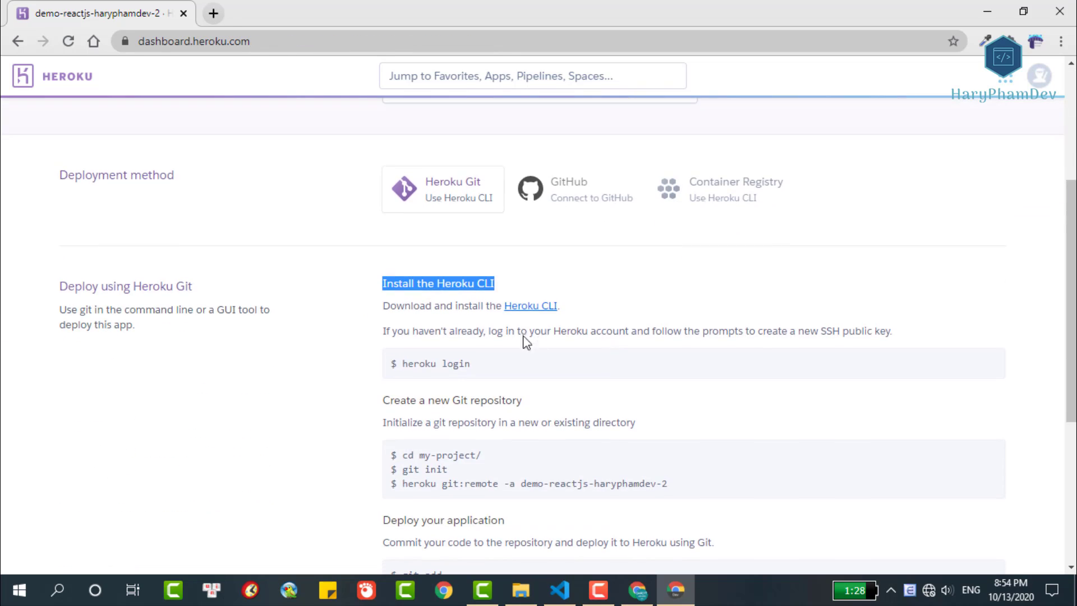
scroll("down", 3)
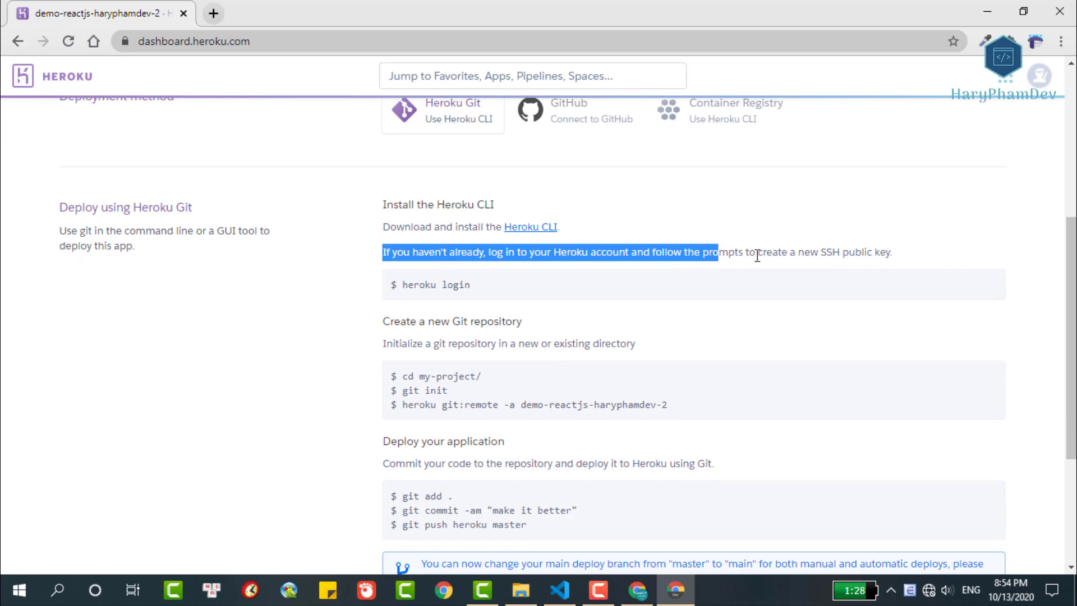
double_click(433, 285)
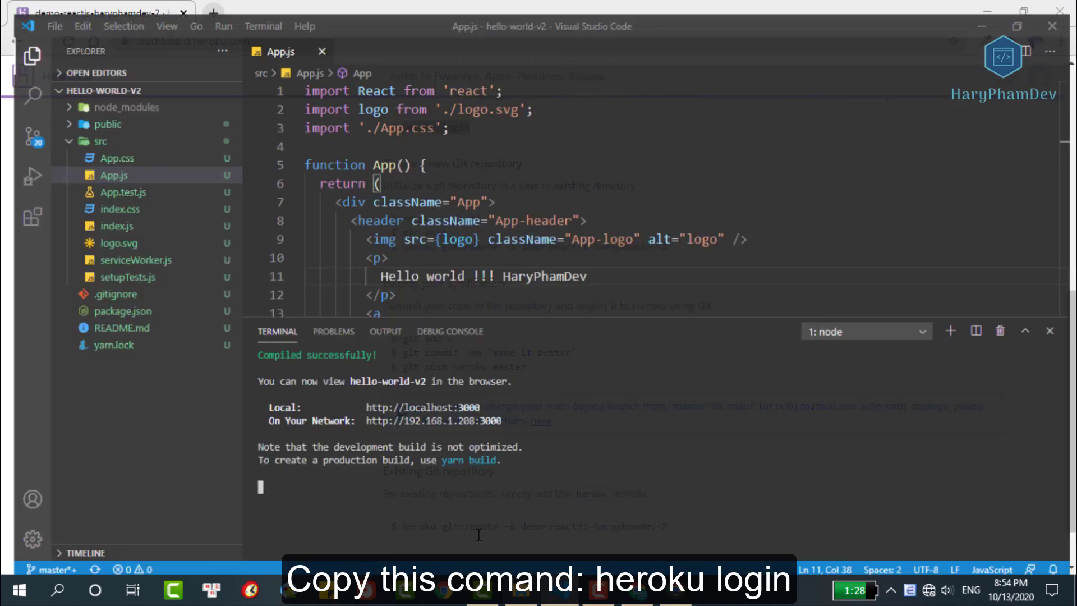
- Run 'heroku login' from a second PowerShell terminal in VS Code
left_click(952, 331)
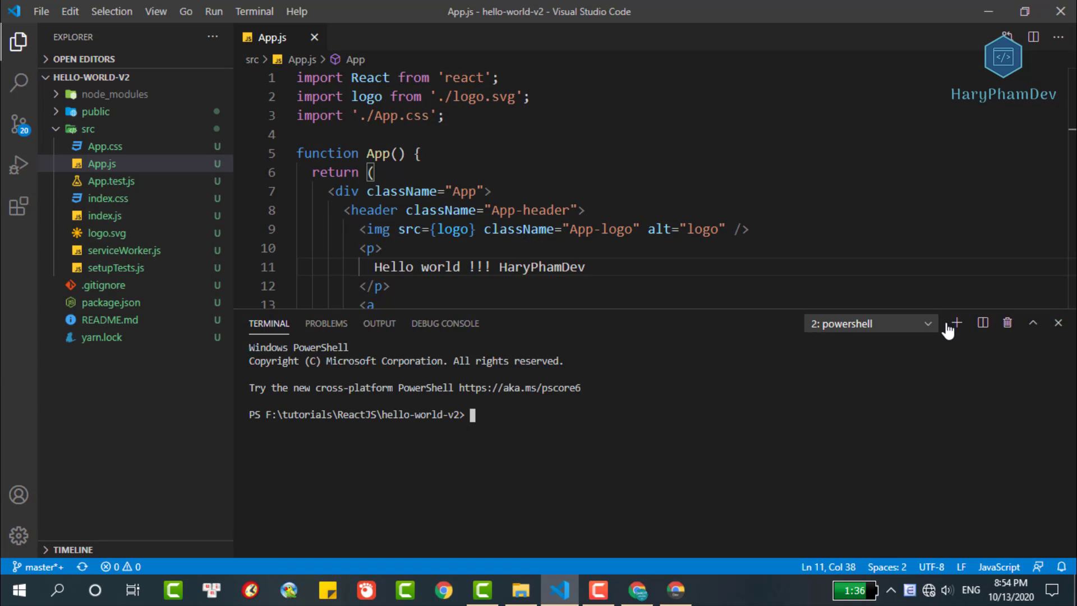
type("heroku login")
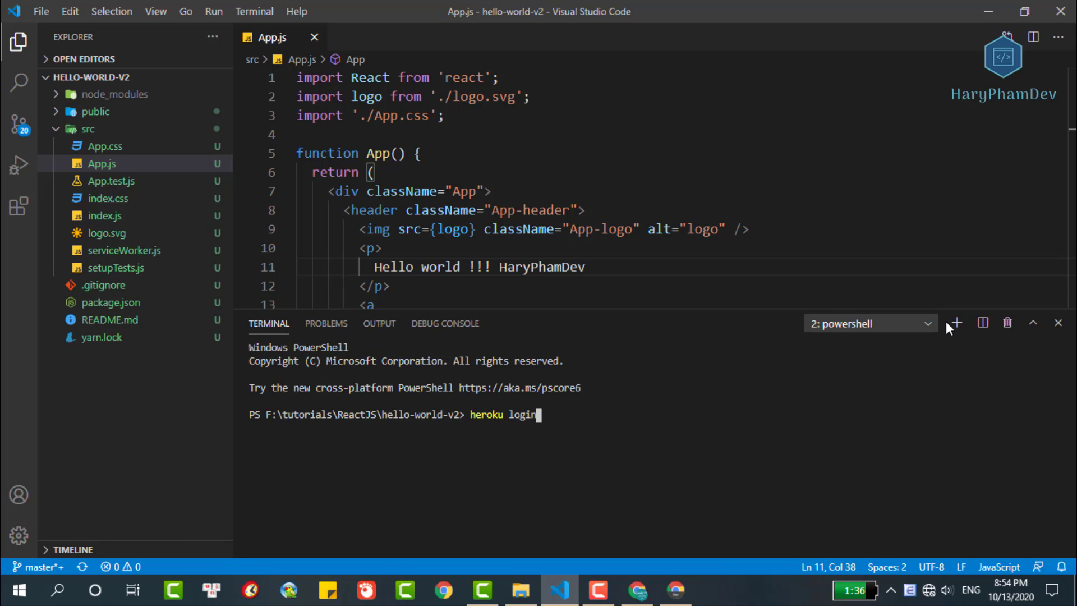
key("Enter")
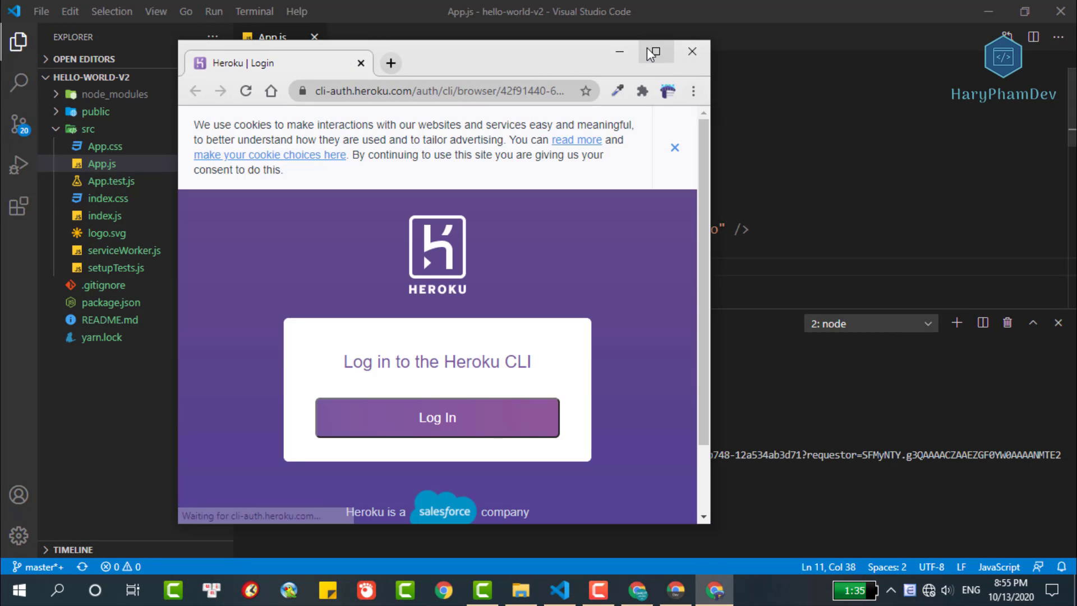
- Confirm Log In on the CLI login page and verify the terminal and browser show Logged In
left_click(654, 52)
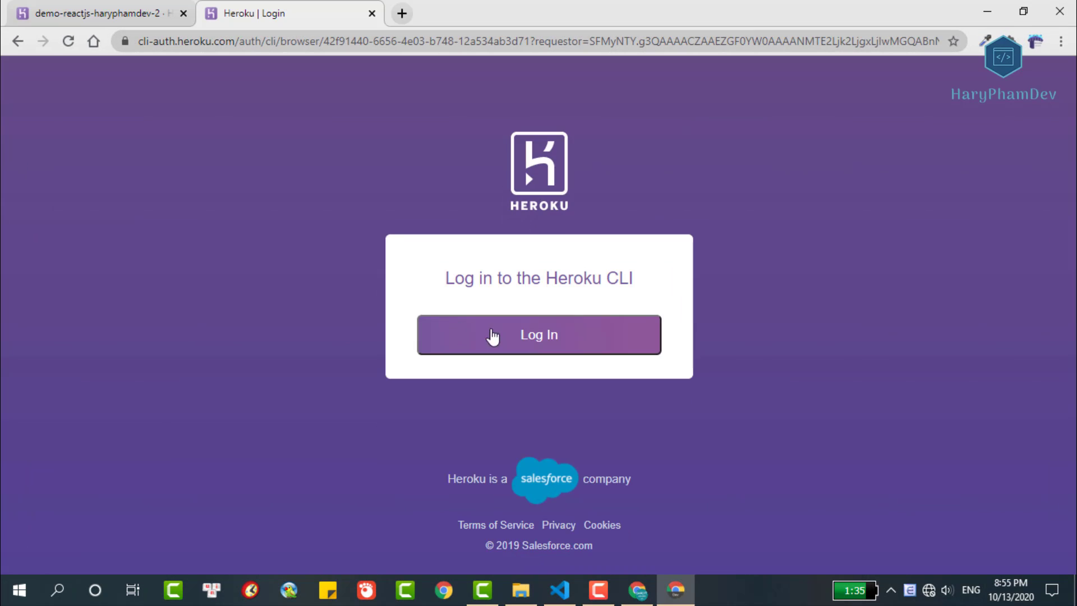
left_click(539, 334)
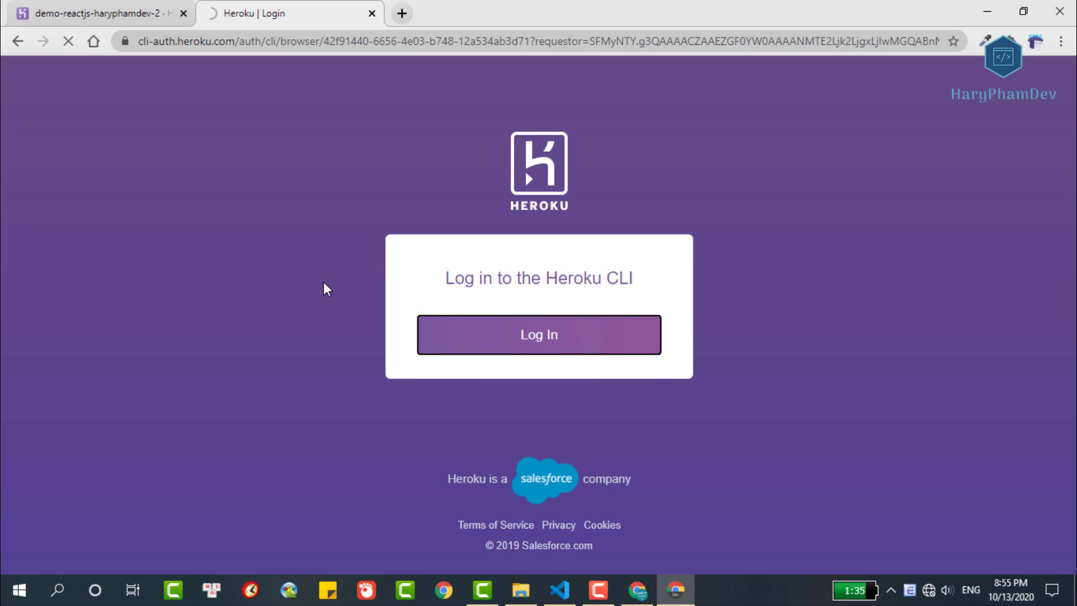
left_click(538, 334)
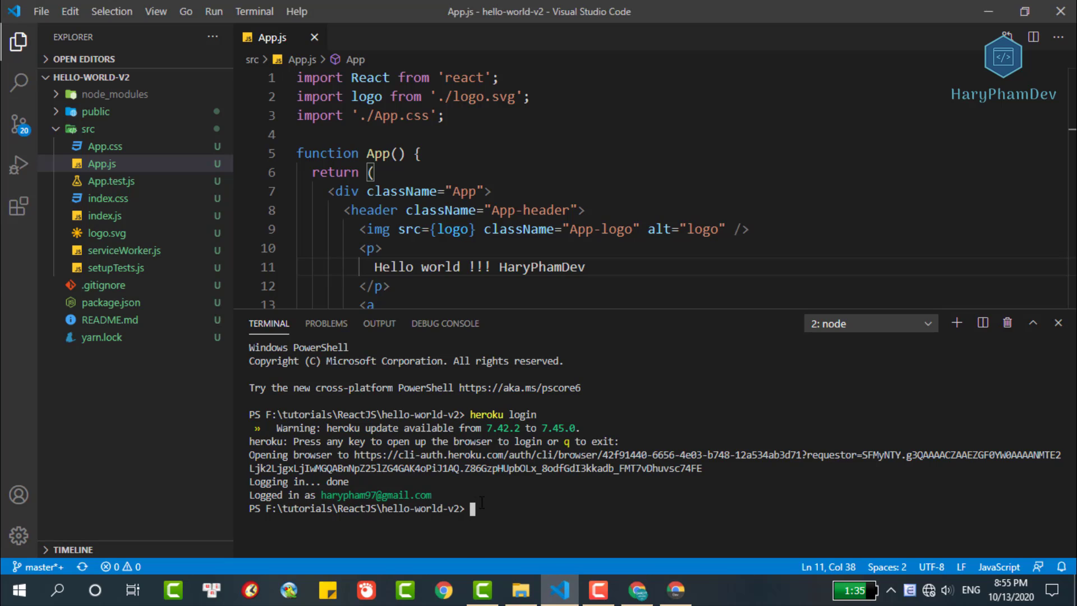
left_click(672, 589)
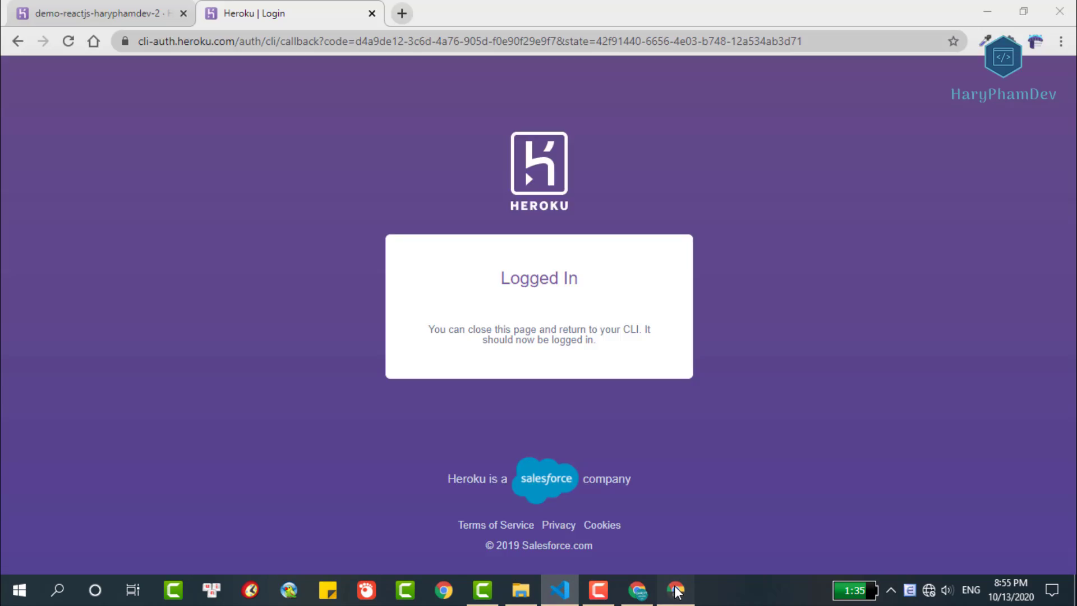
- Run git init and 'heroku git:remote -a demo-reactjs-haryphamdev-2' in the project terminal
left_click(90, 14)
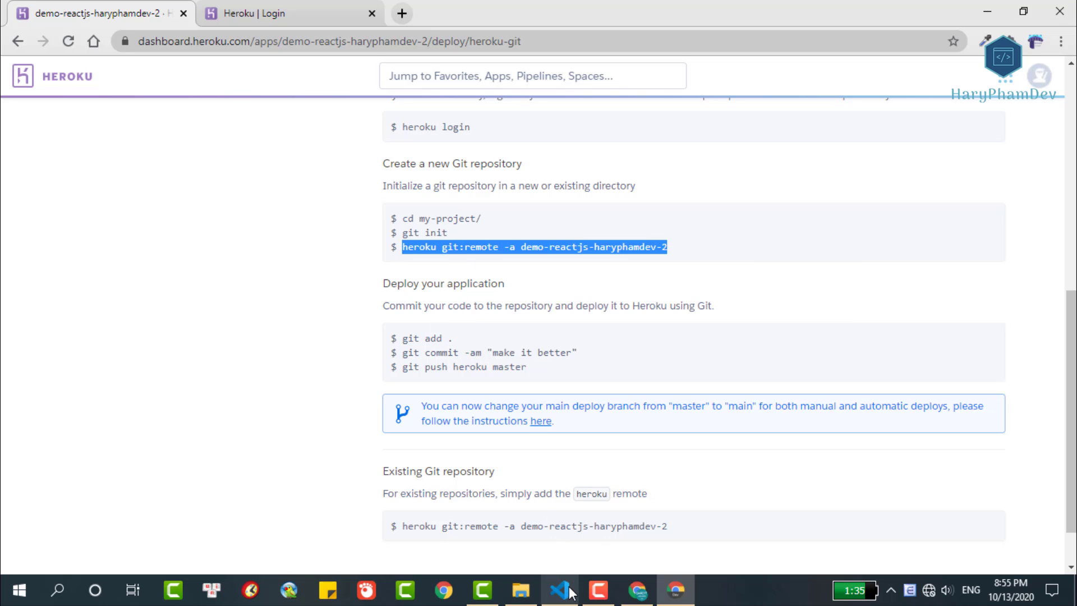
left_click(559, 589)
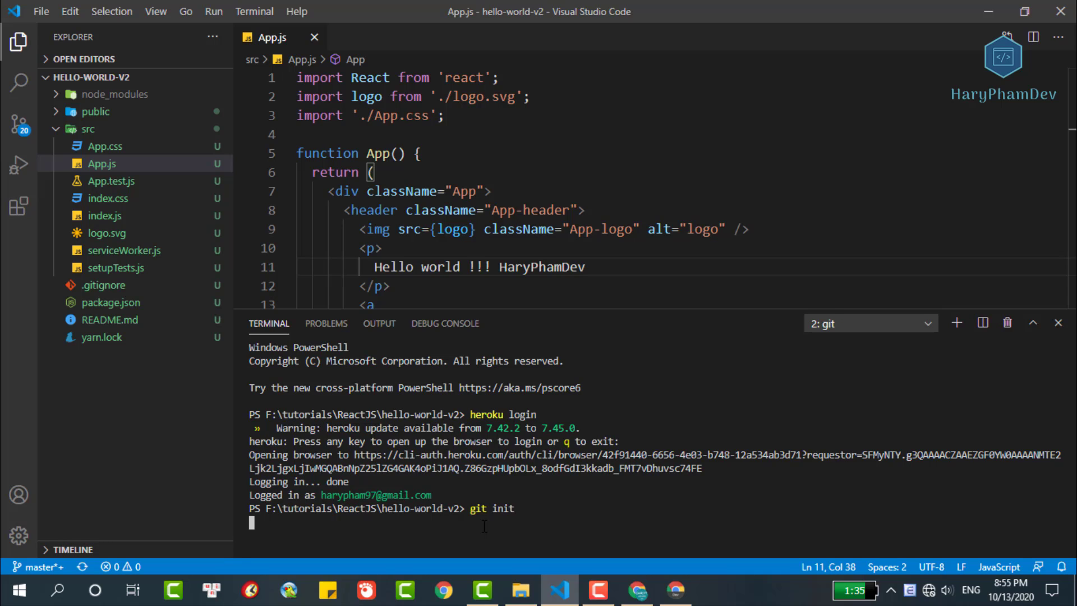
key("Enter")
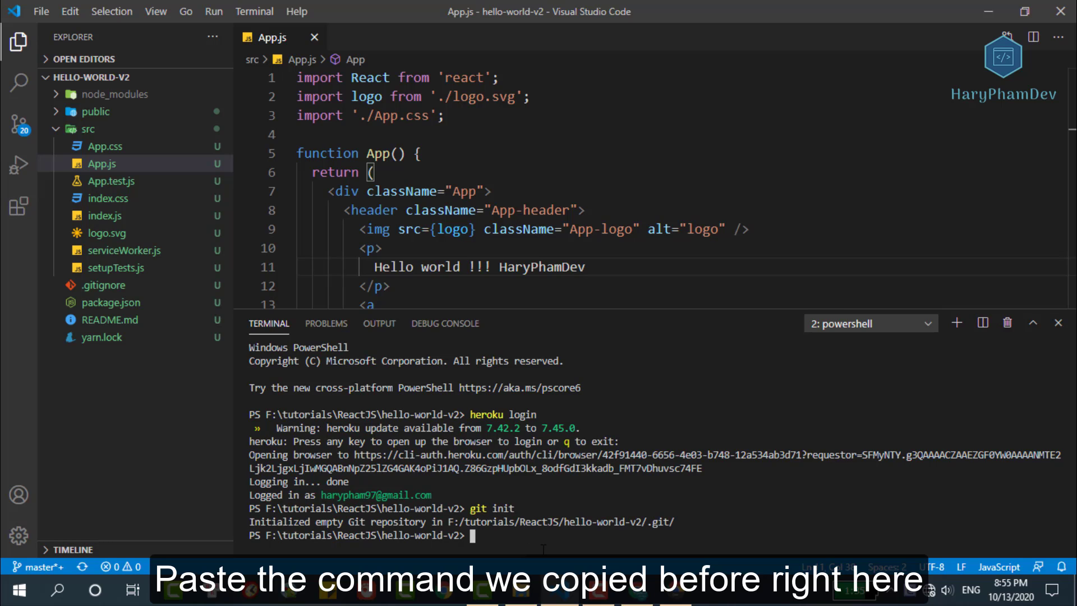
type("heroku git:remote -a demo-reactjs-haryphamdev-2")
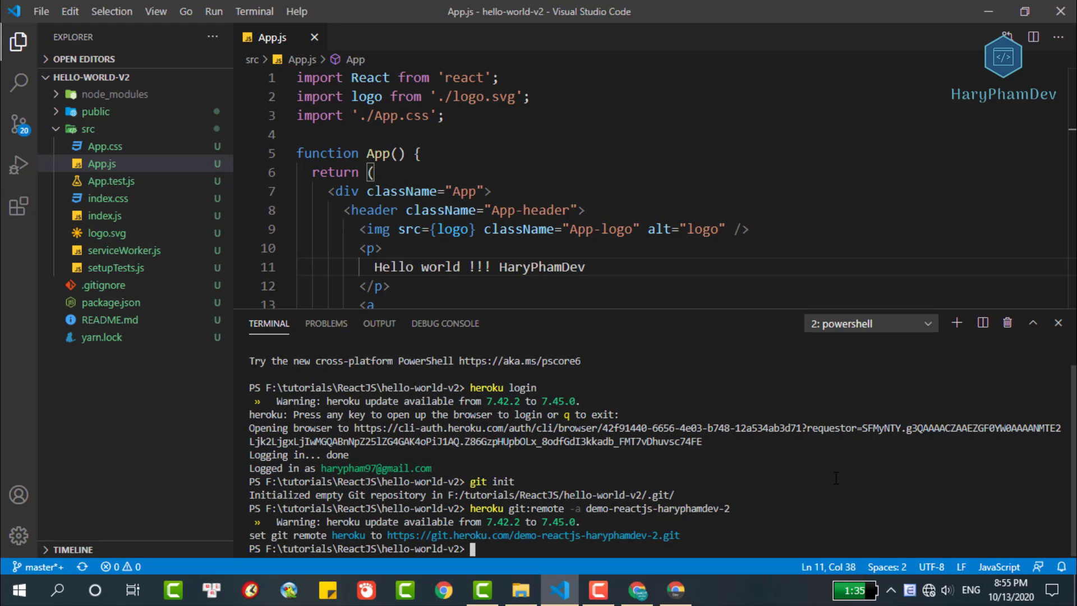
type("git add")
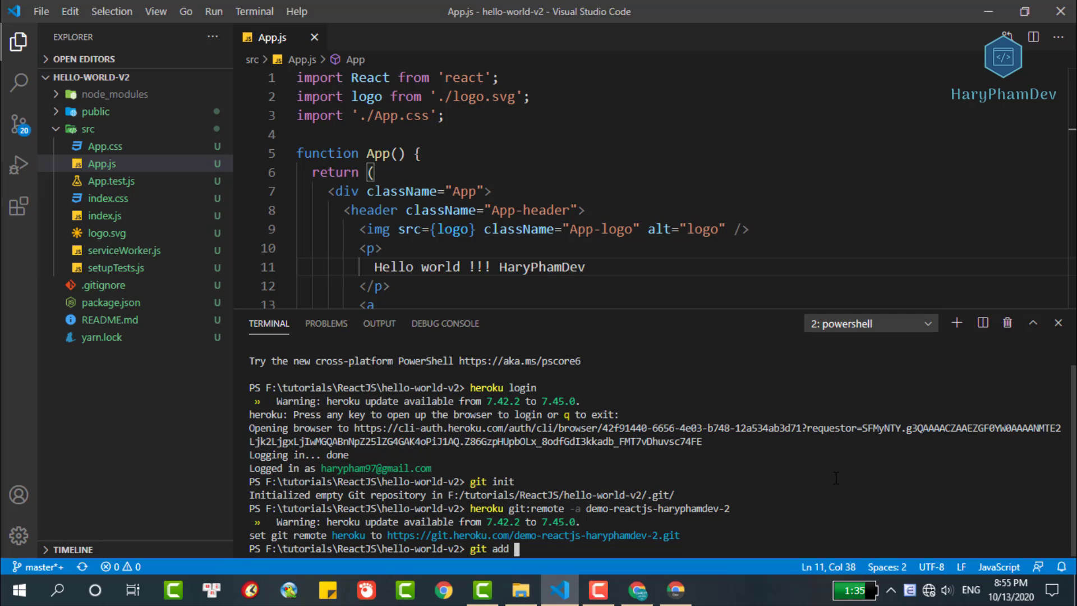
- Stage all files with git add . and commit with message "deploy to heroku"
key("Enter")
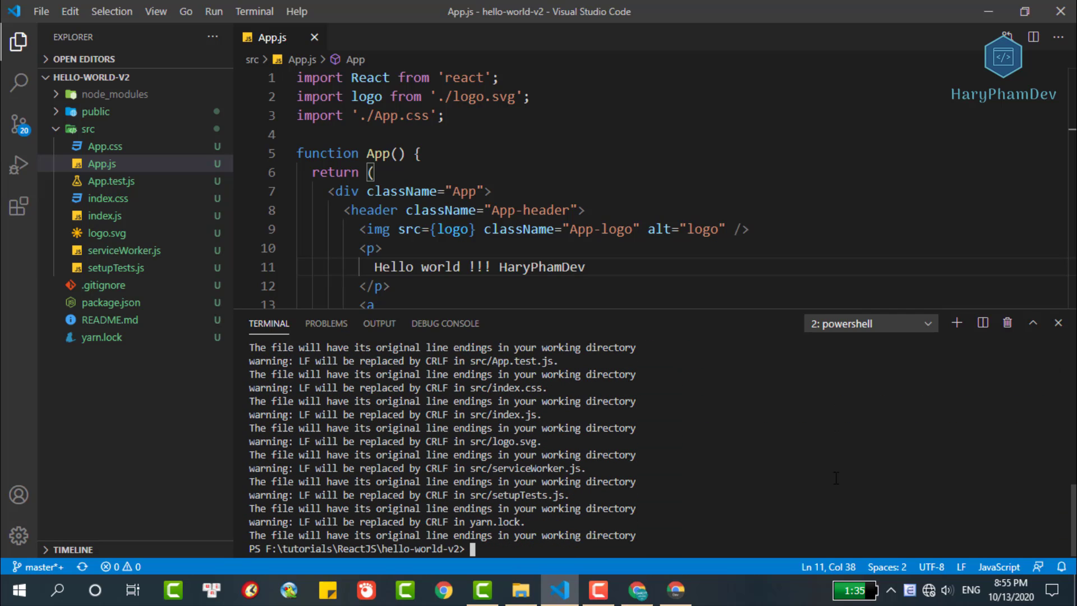
type("git commit -m")
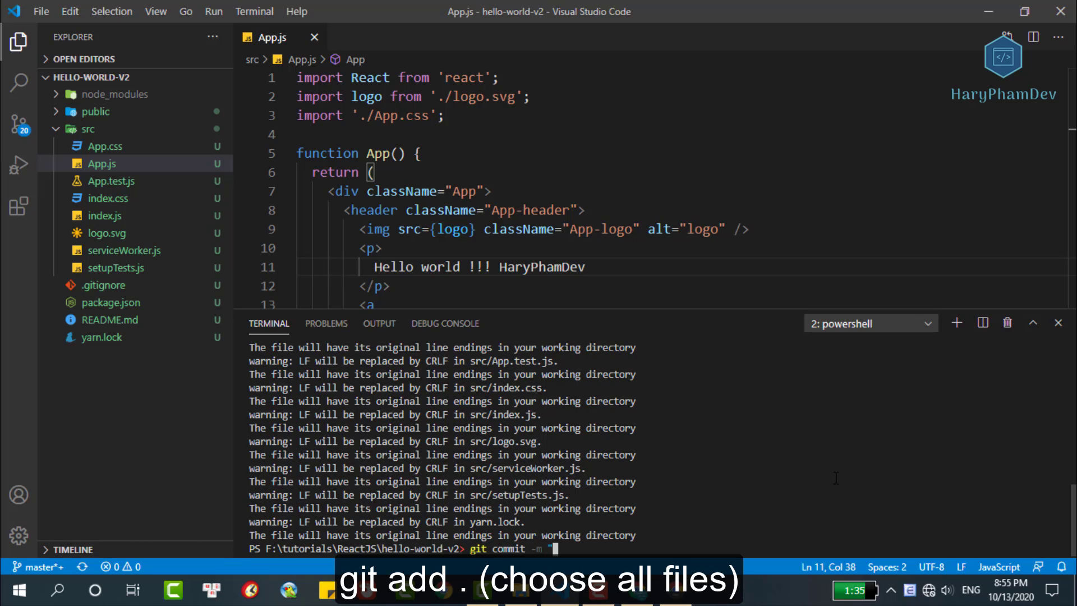
type("\"deploy to heroku")
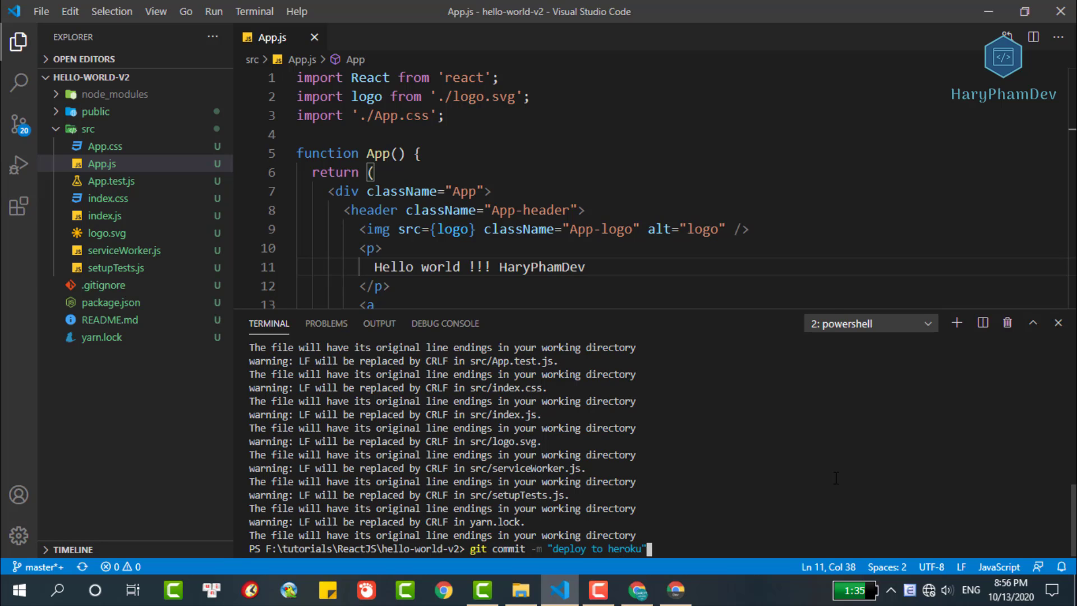
key("Enter")
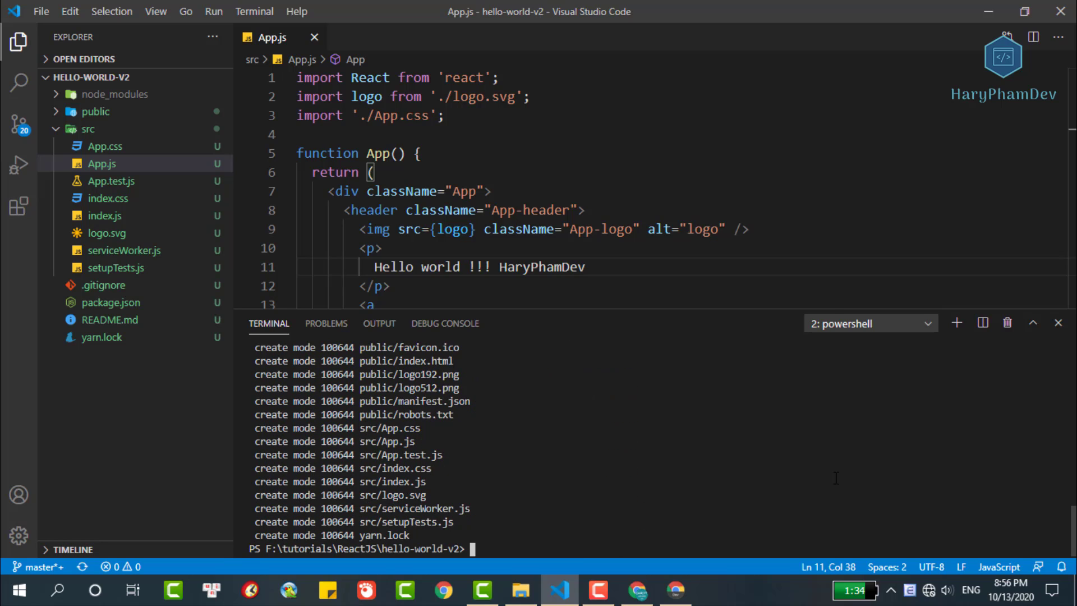
- Run heroku buildpacks:set mars/create-react-app to switch the app's buildpack
type("heroku bui")
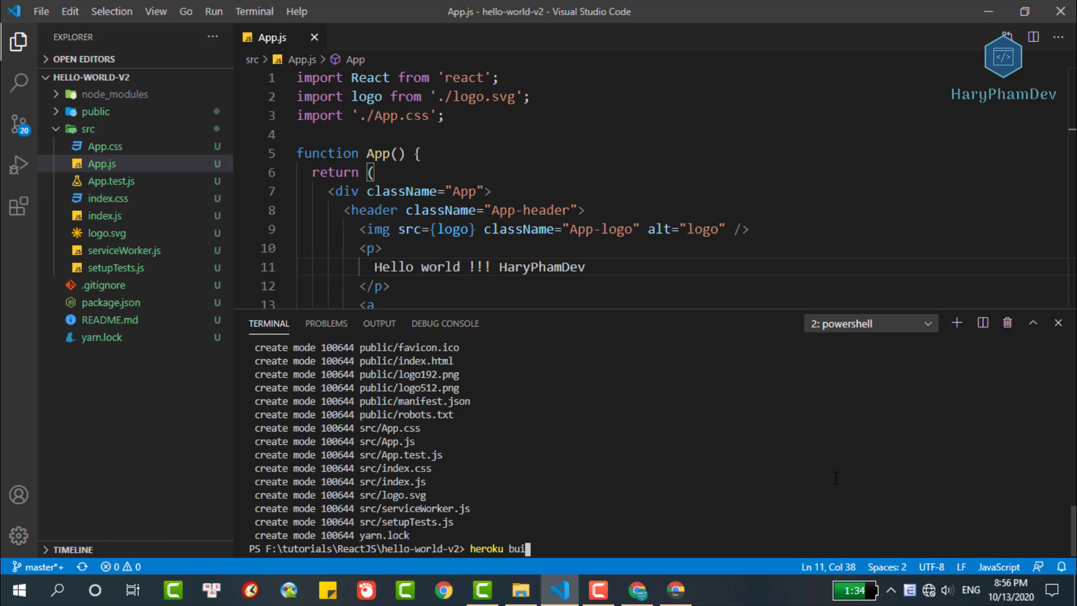
type("ldpack")
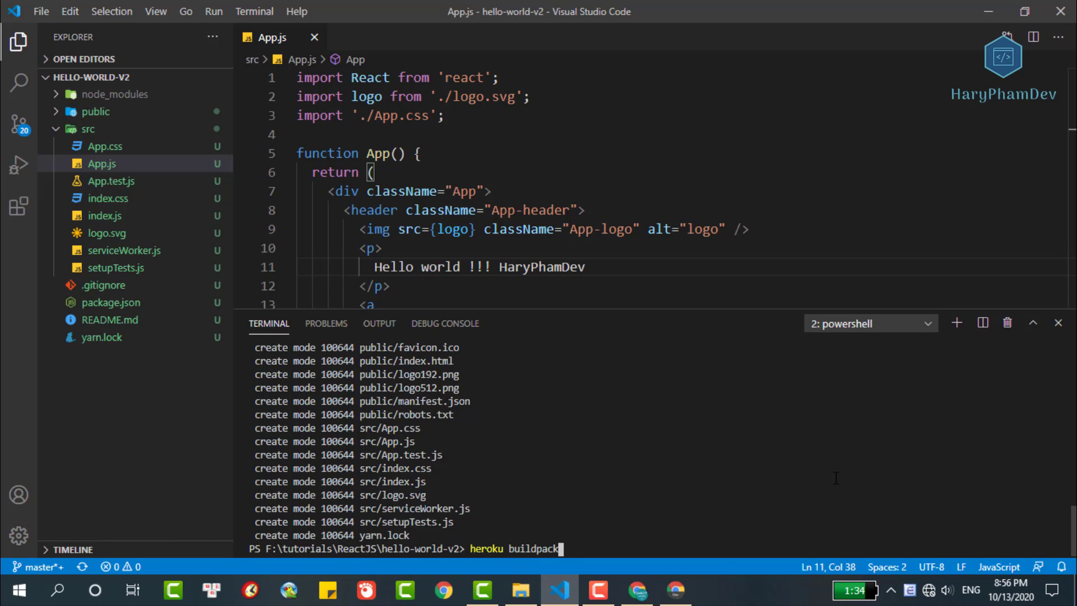
type("s:set man")
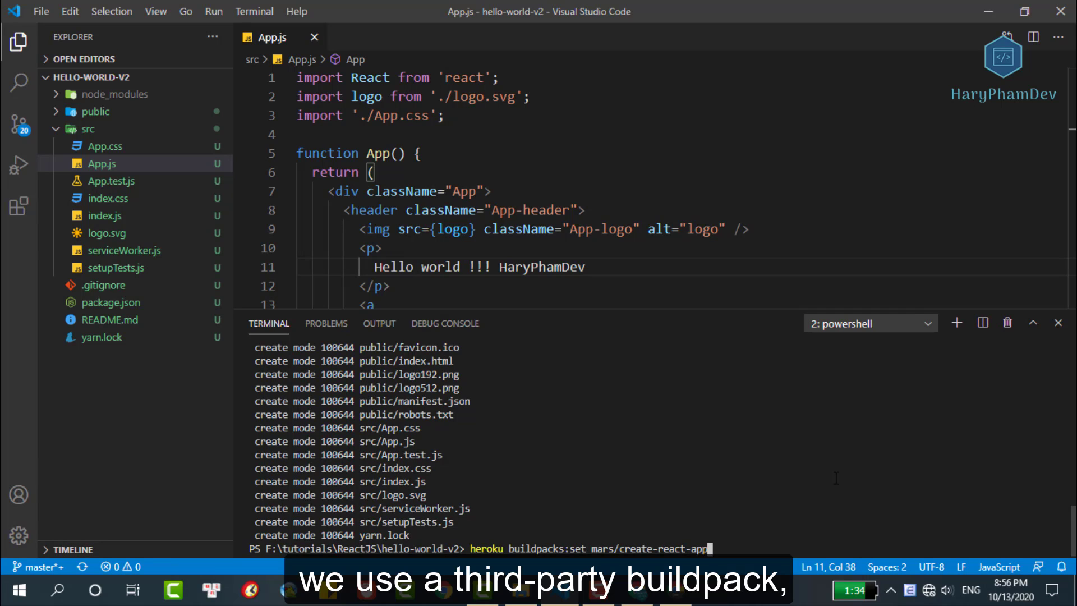
key("Enter")
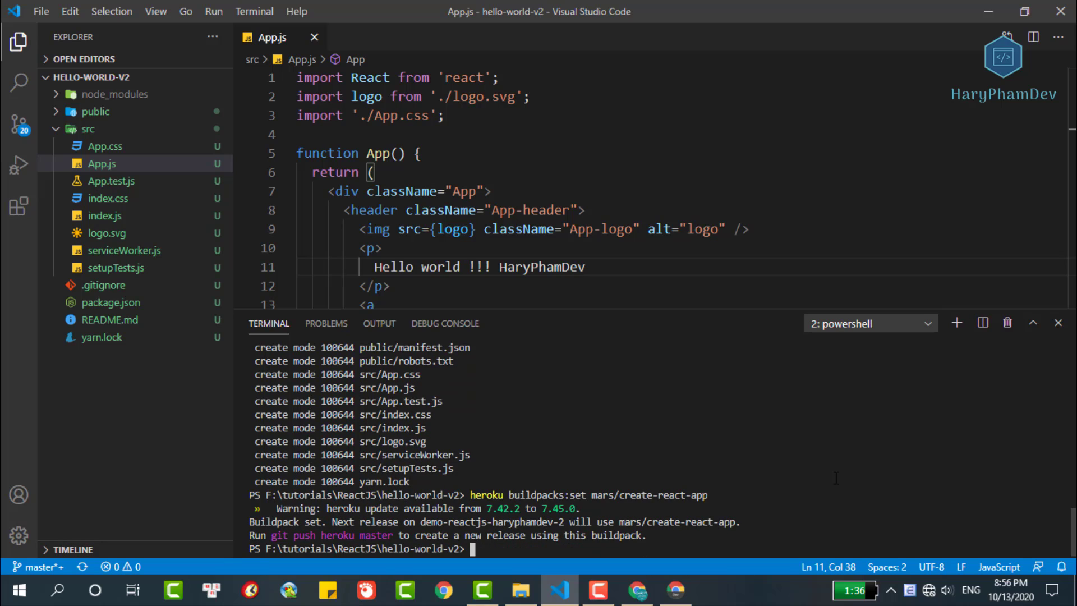
- Run git push heroku master and let Heroku build and release the app
type("git pis")
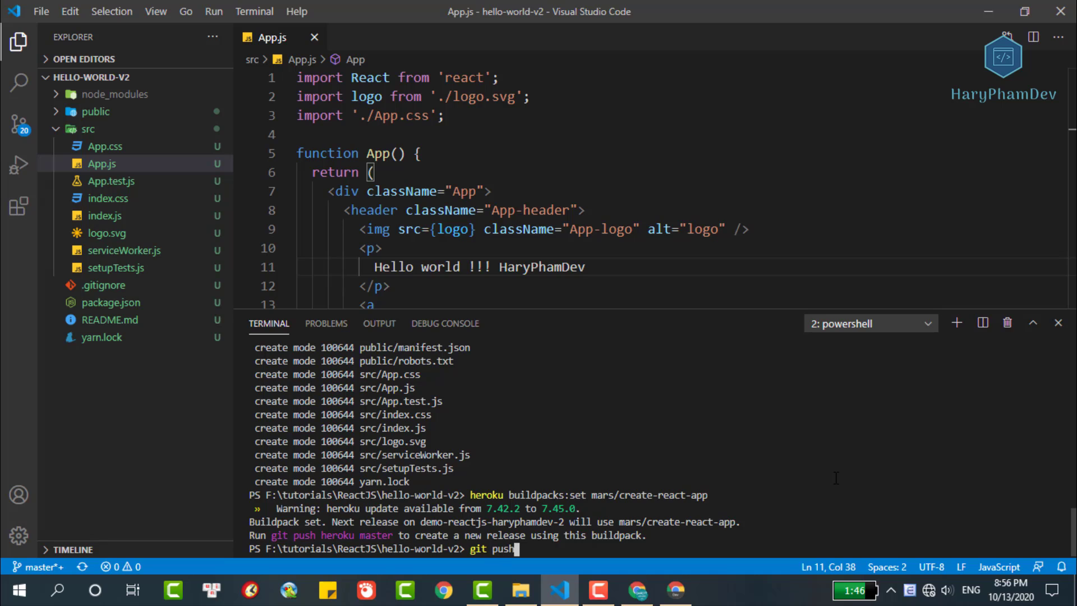
type("heroku mas")
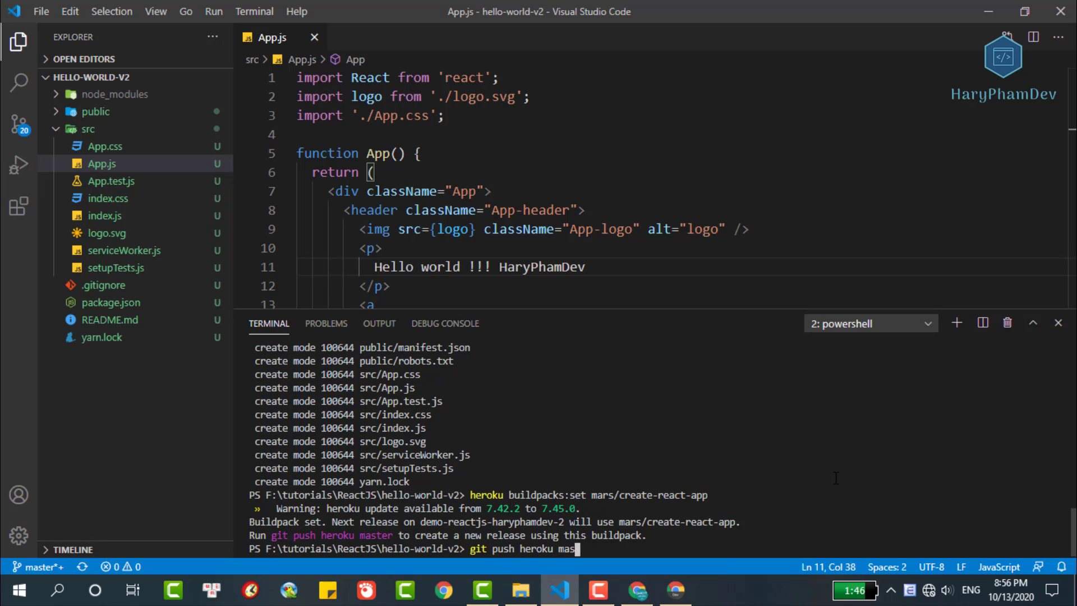
type("ter")
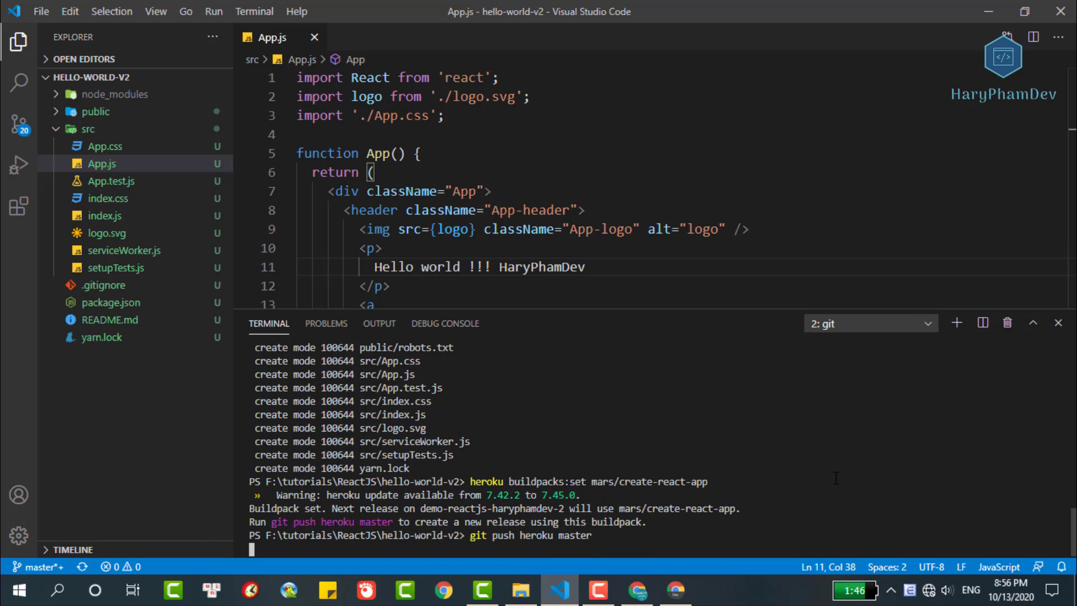
key("Enter")
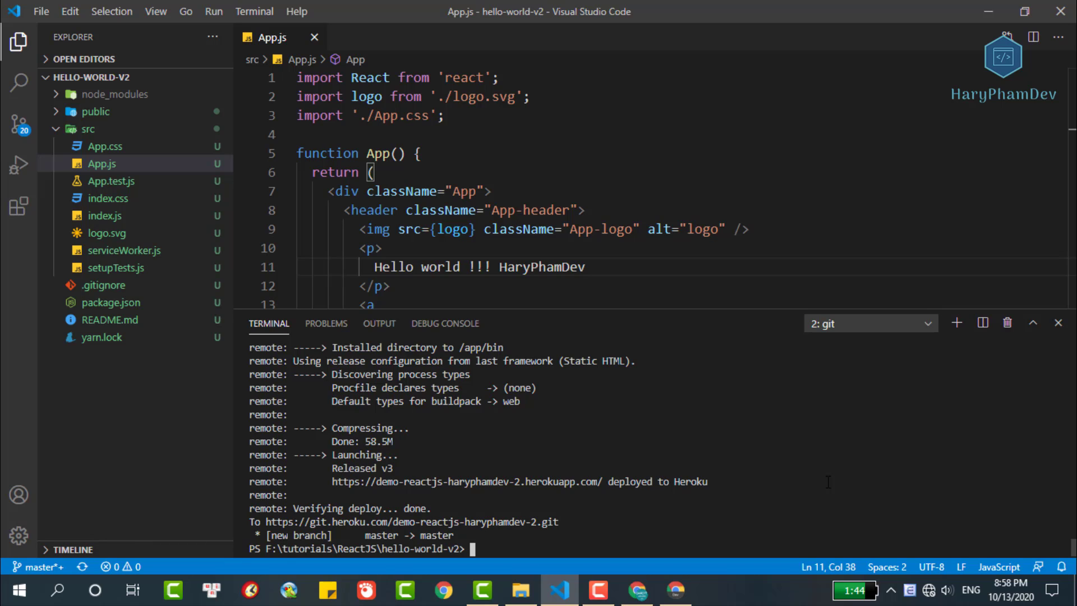
mouse_move(559, 498)
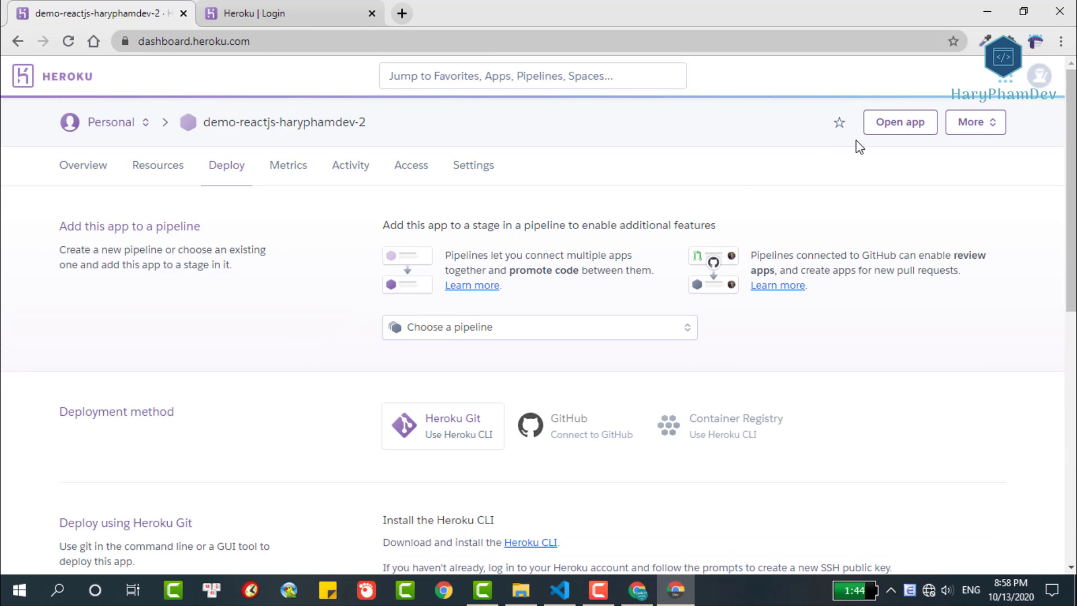
- Launch the live herokuapp.com page and flip between it and localhost:3000 to compare the Hello world page
left_click(900, 122)
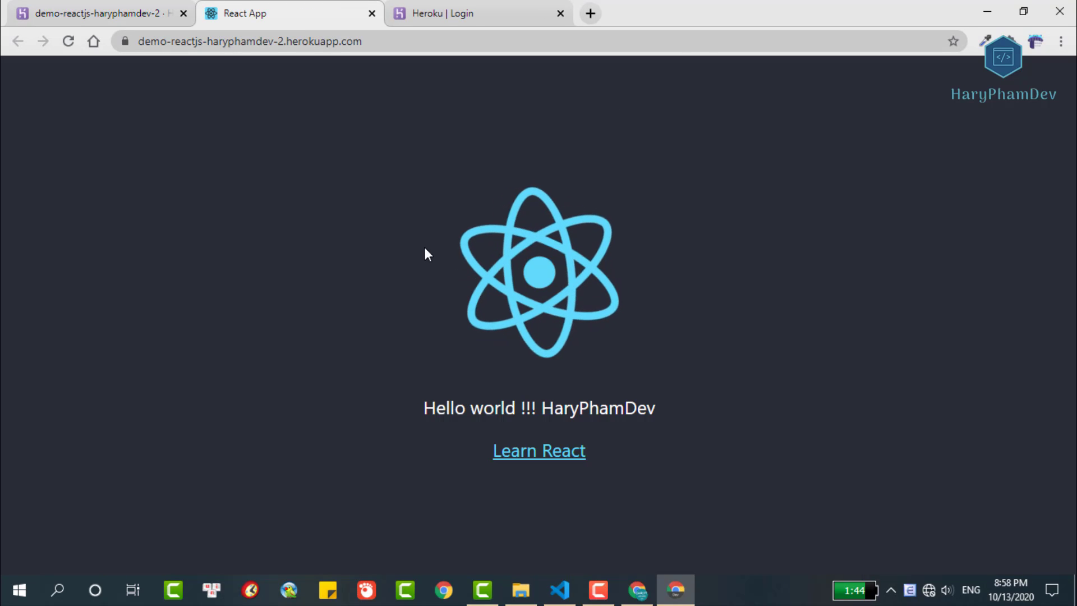
left_click(467, 13)
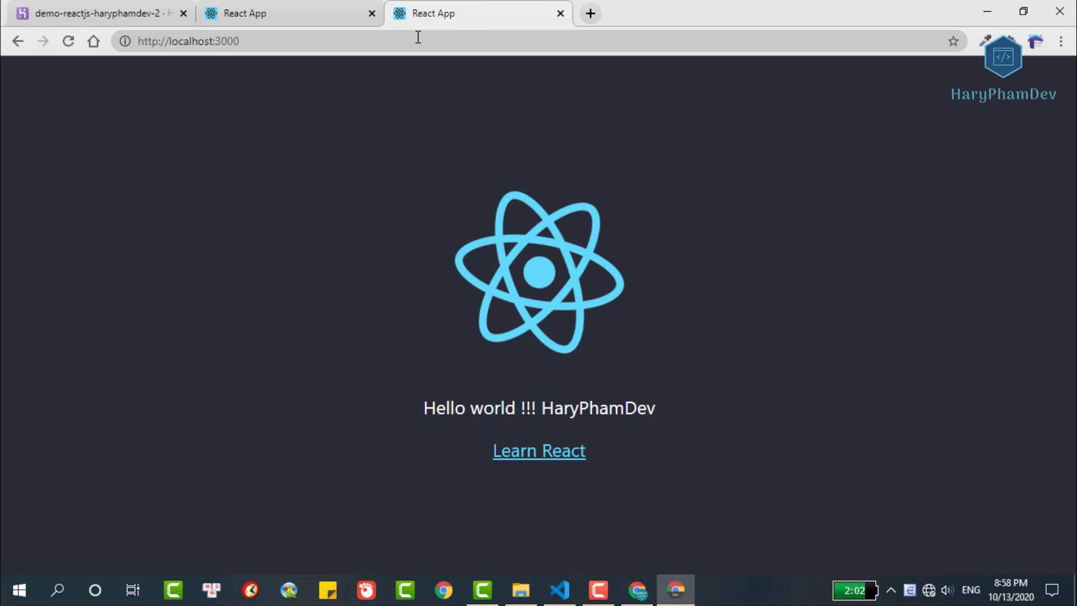
left_click(271, 13)
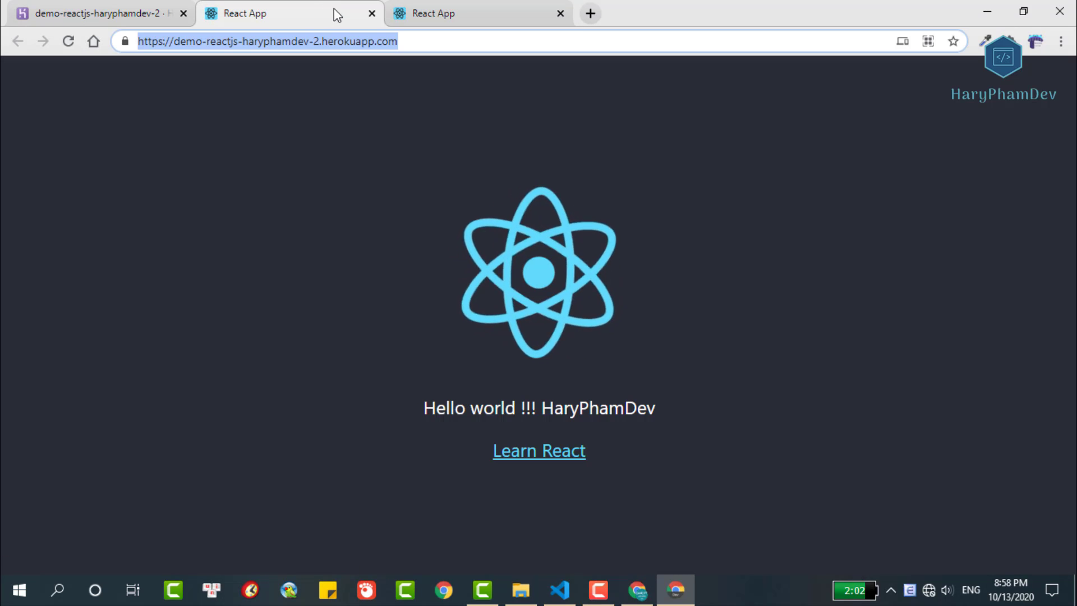
left_click(463, 14)
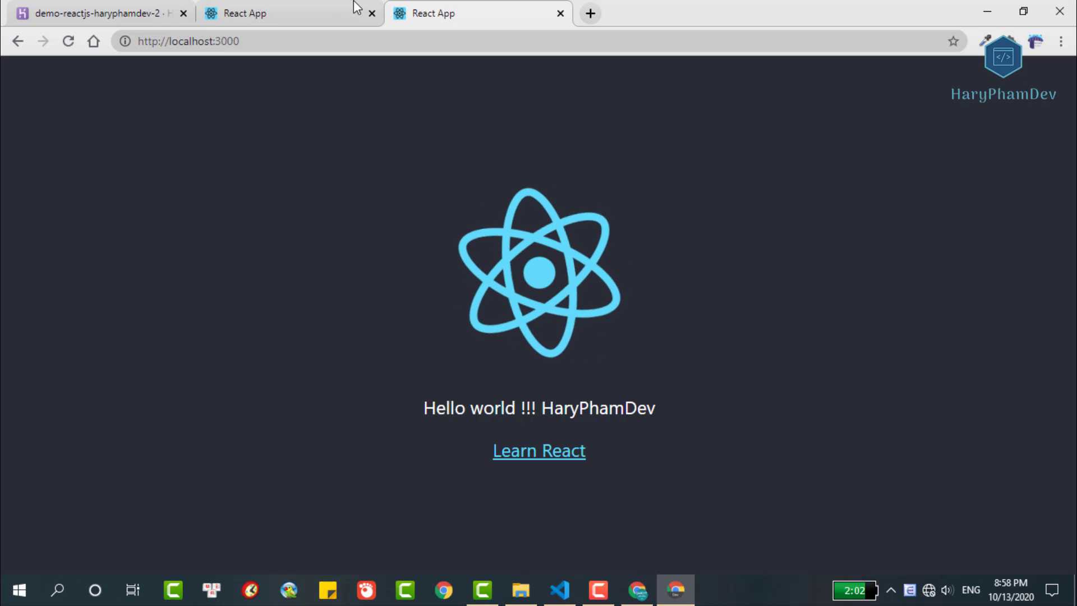